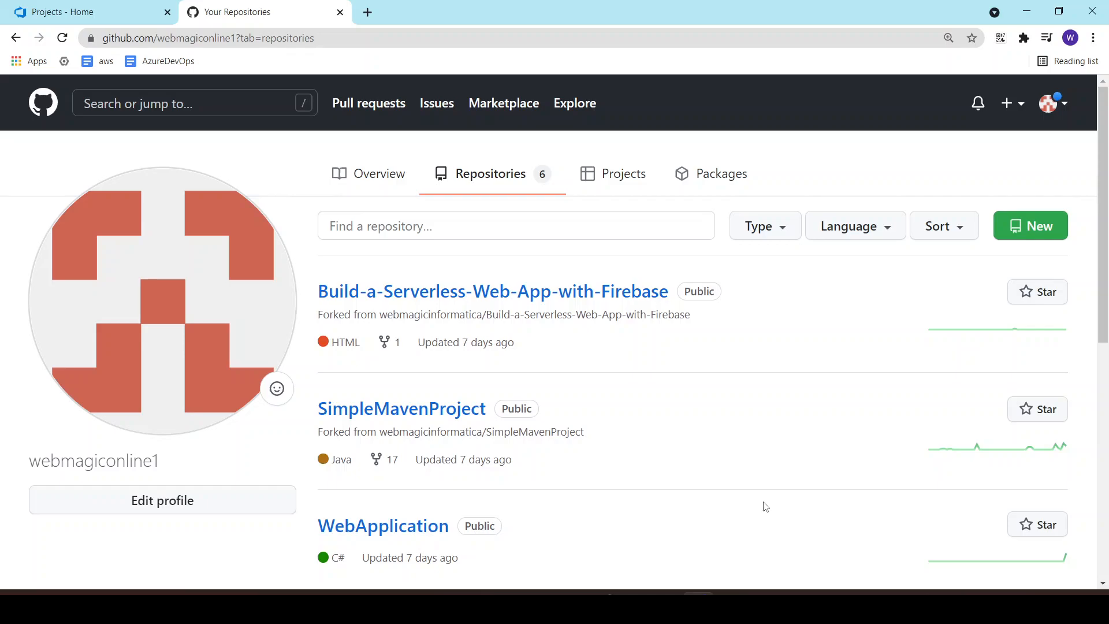
# Open the Taxi Booking Application project's Boards work items list in Azure DevOps.
pyautogui.click(75, 12)
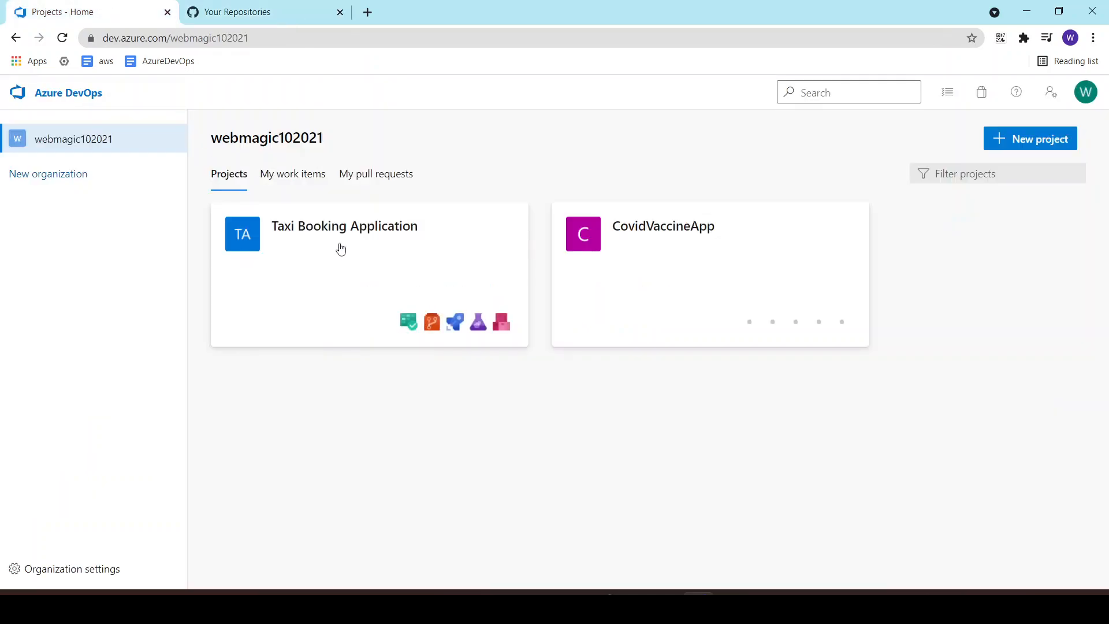
pyautogui.click(343, 226)
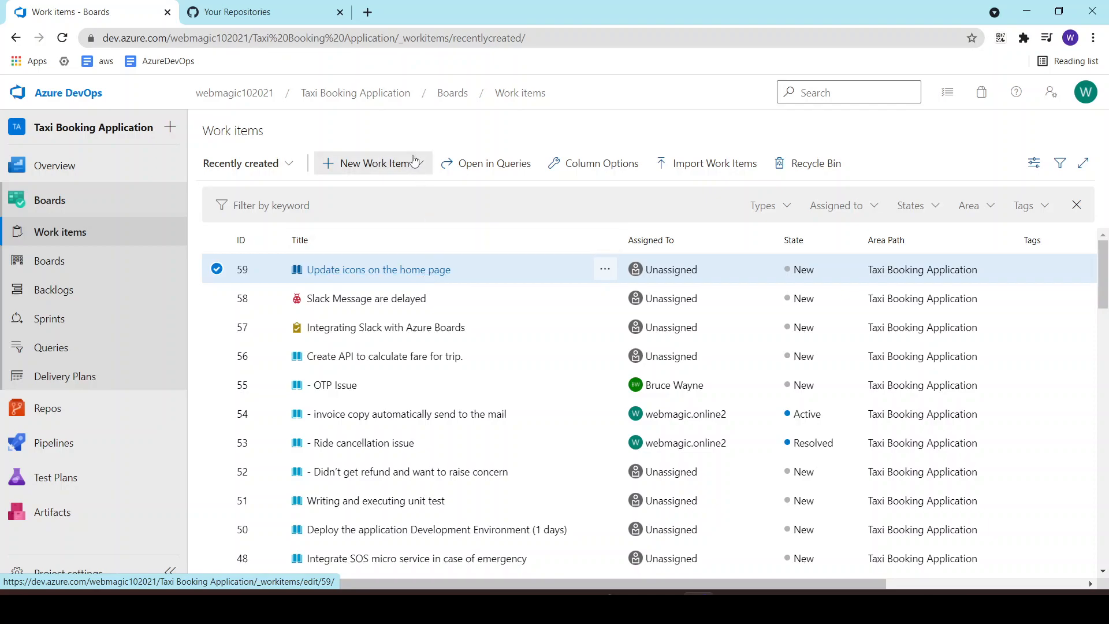
pyautogui.moveTo(613, 150)
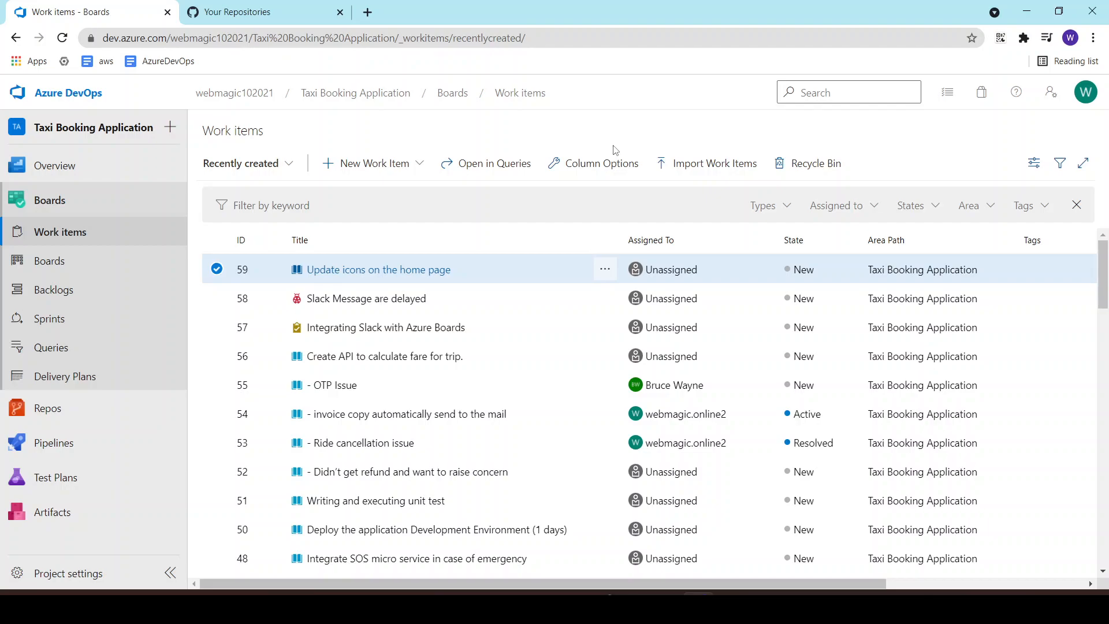
pyautogui.moveTo(465, 170)
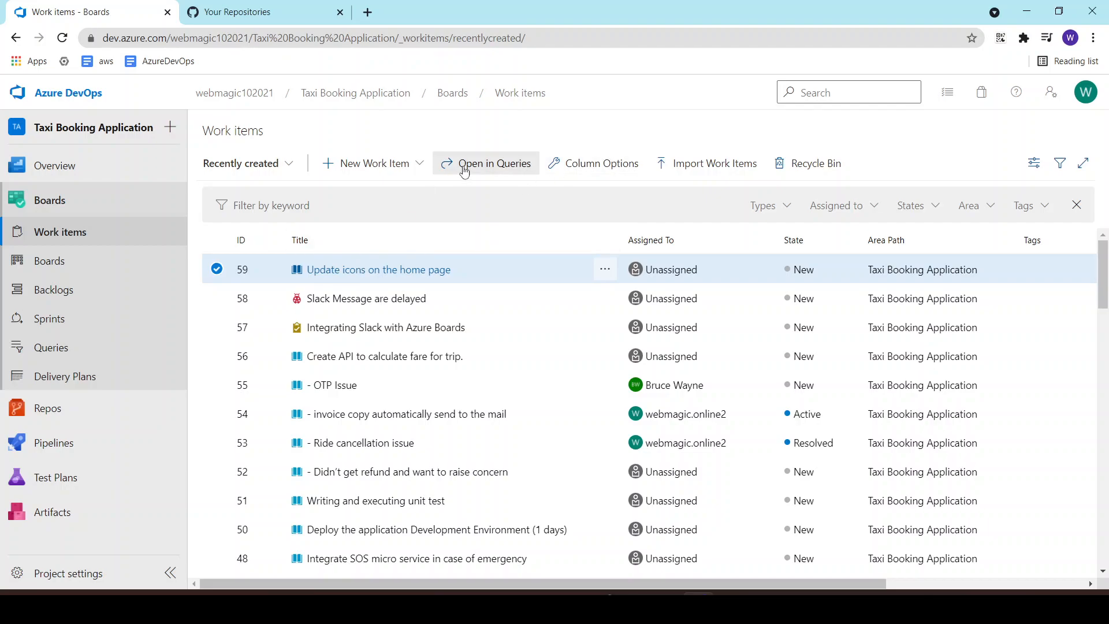
pyautogui.moveTo(458, 143)
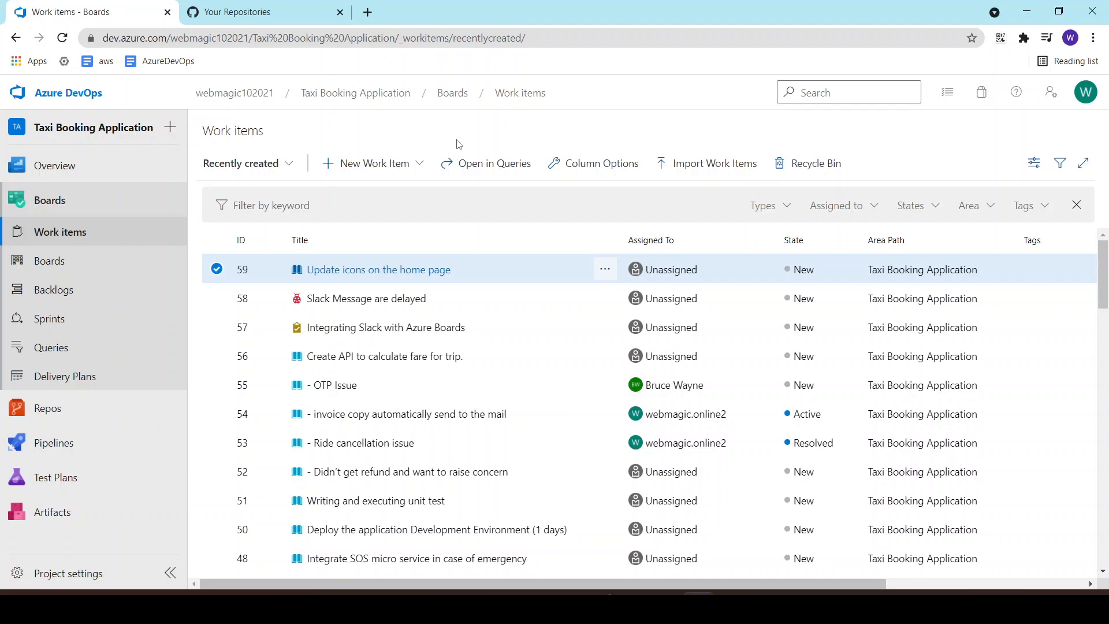
pyautogui.moveTo(262, 285)
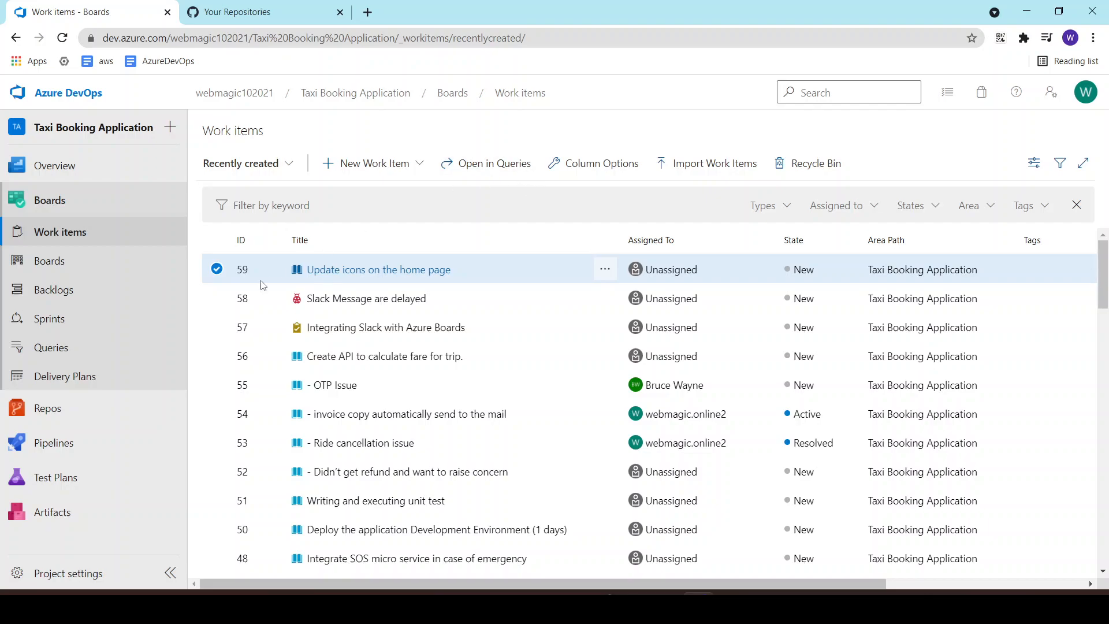
# Create the public GitHub repository 'azboardintegration' without README, .gitignore or license.
pyautogui.click(248, 12)
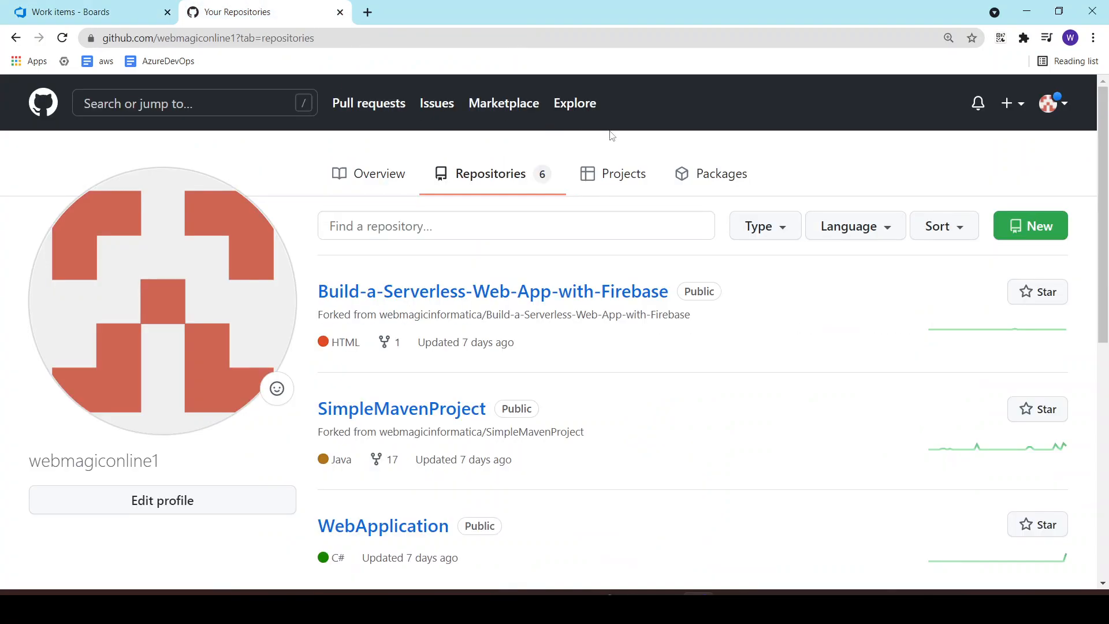
pyautogui.moveTo(481, 182)
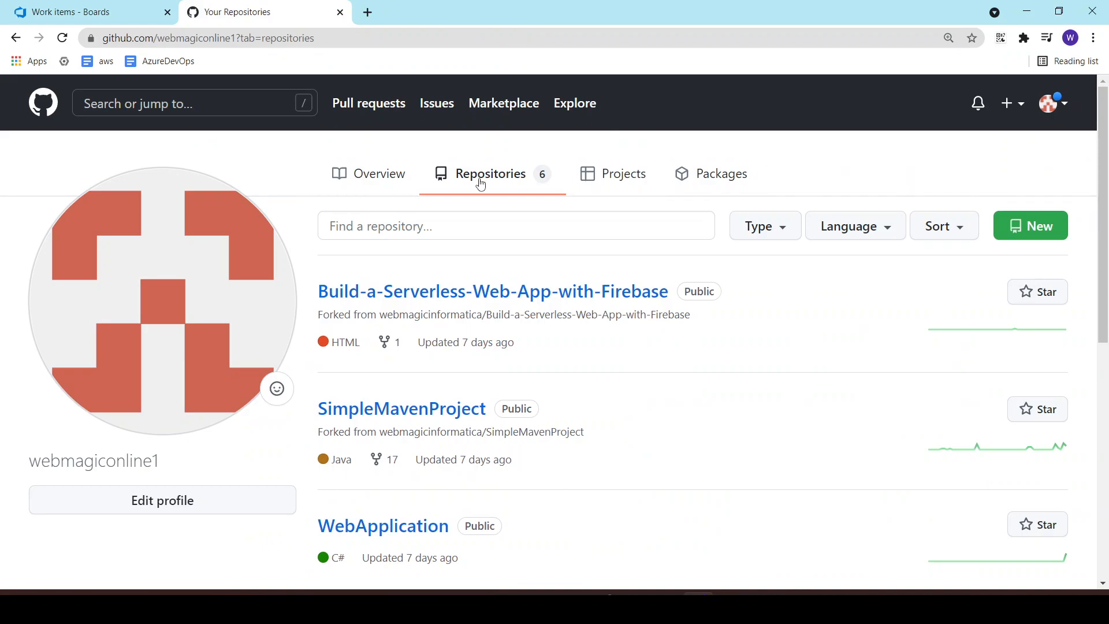
pyautogui.click(1031, 225)
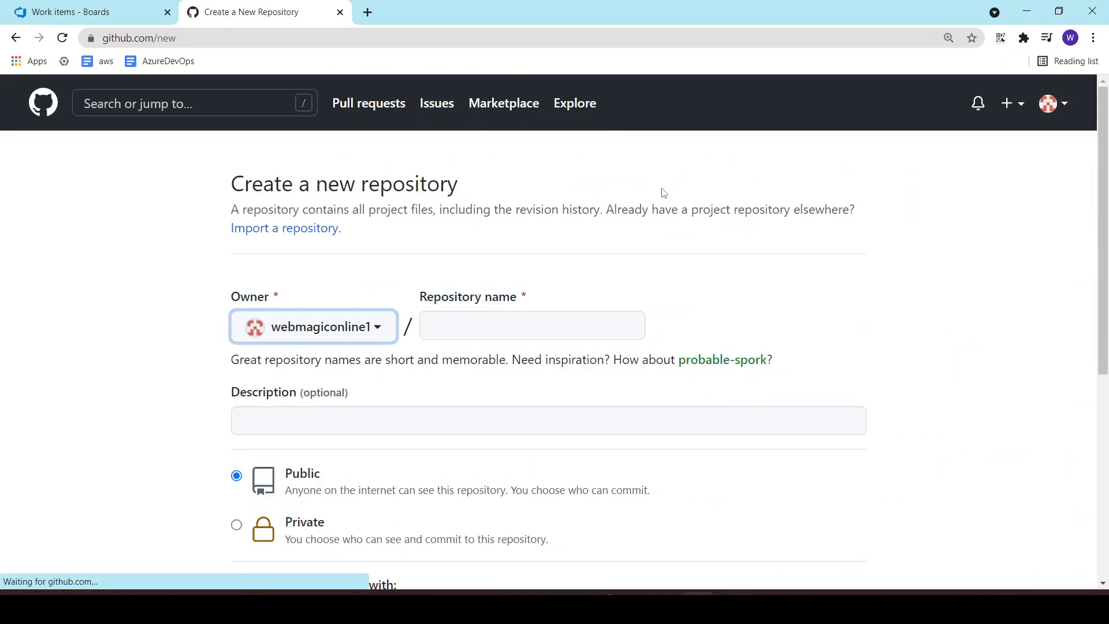
pyautogui.click(532, 325)
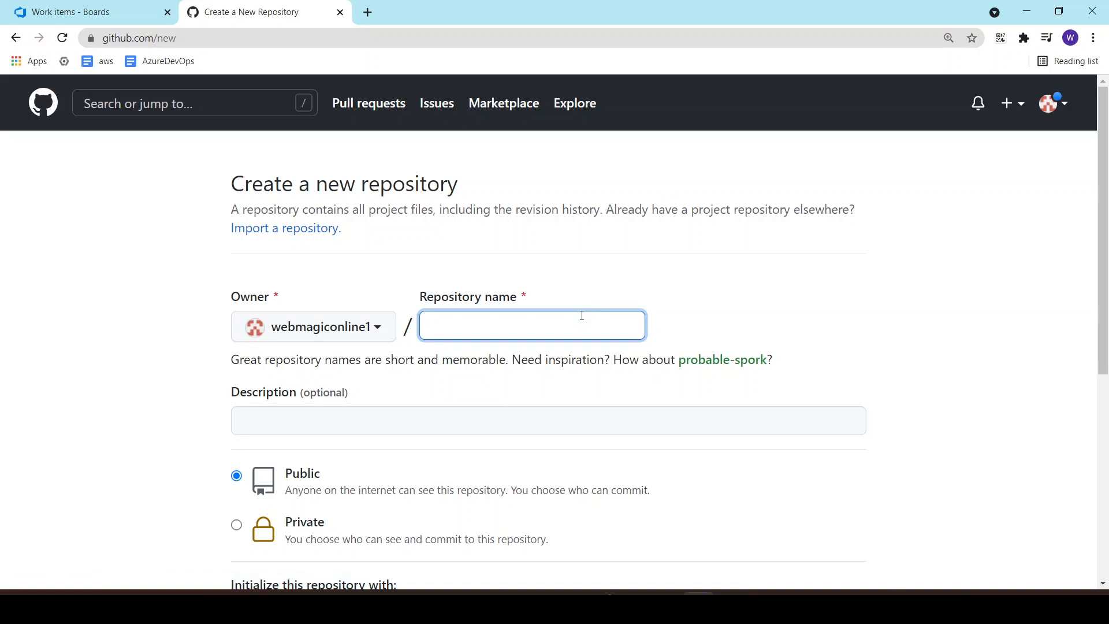
pyautogui.write('azg')
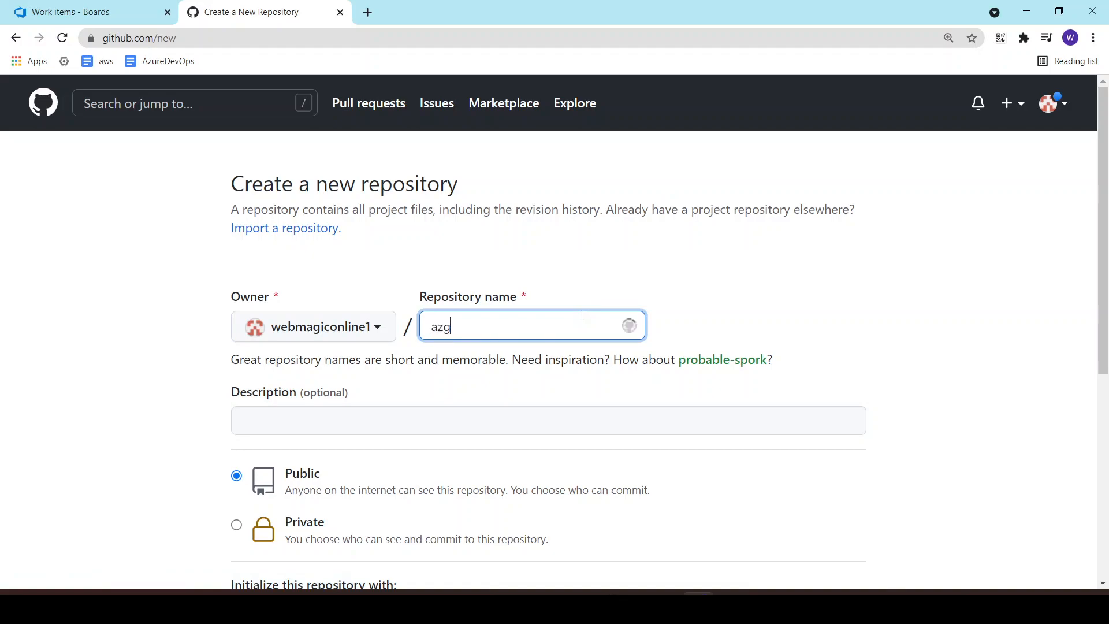
pyautogui.write('azboad')
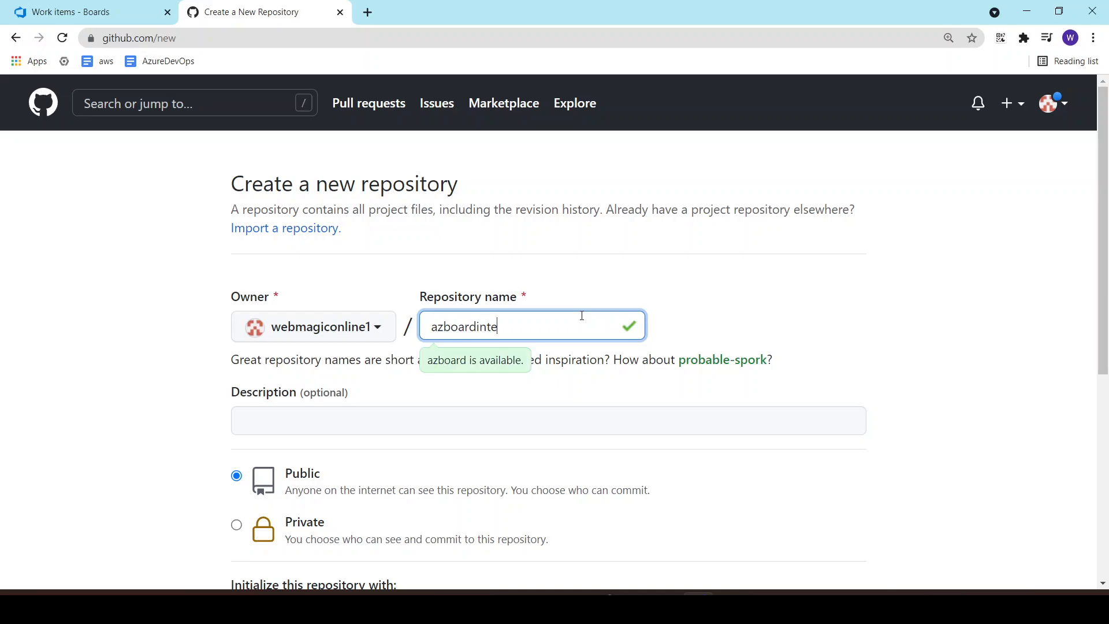
pyautogui.write('gration')
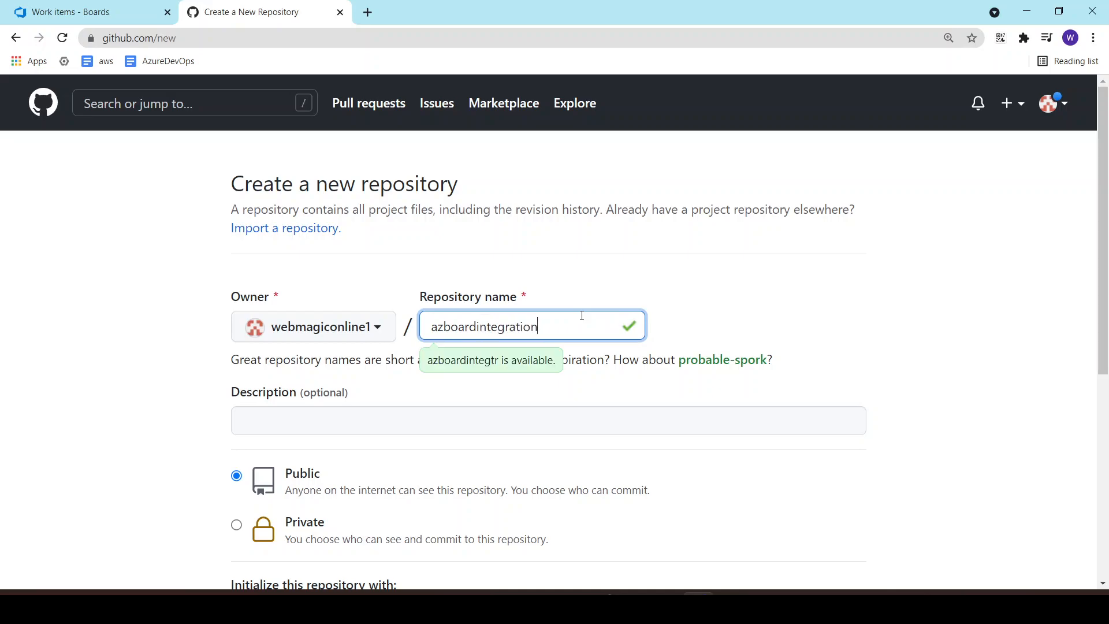
pyautogui.scroll(-3)
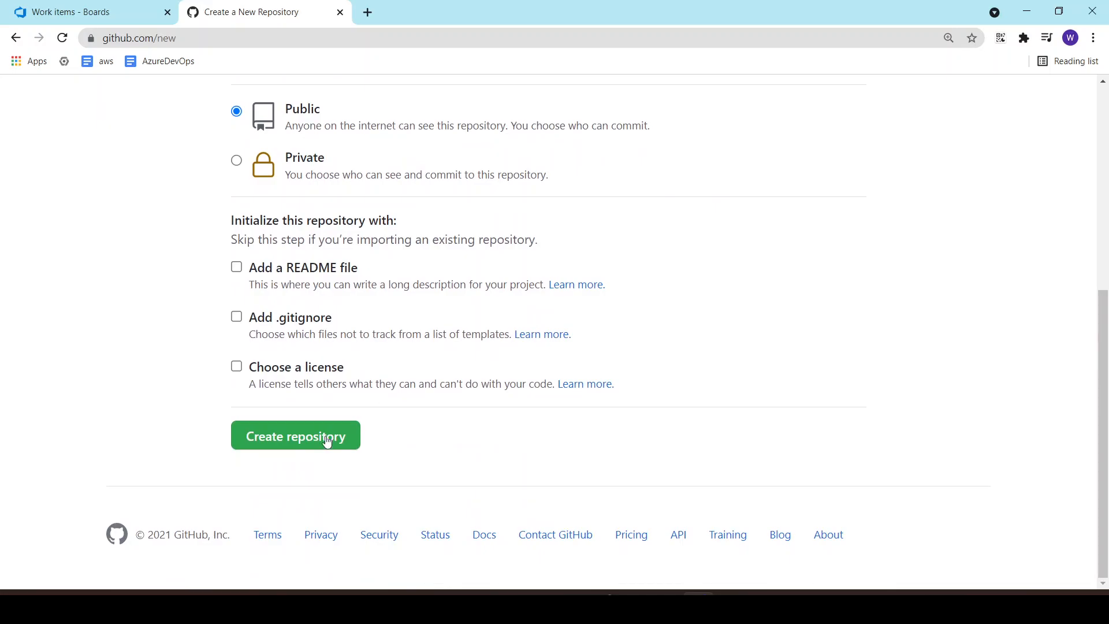
pyautogui.click(296, 436)
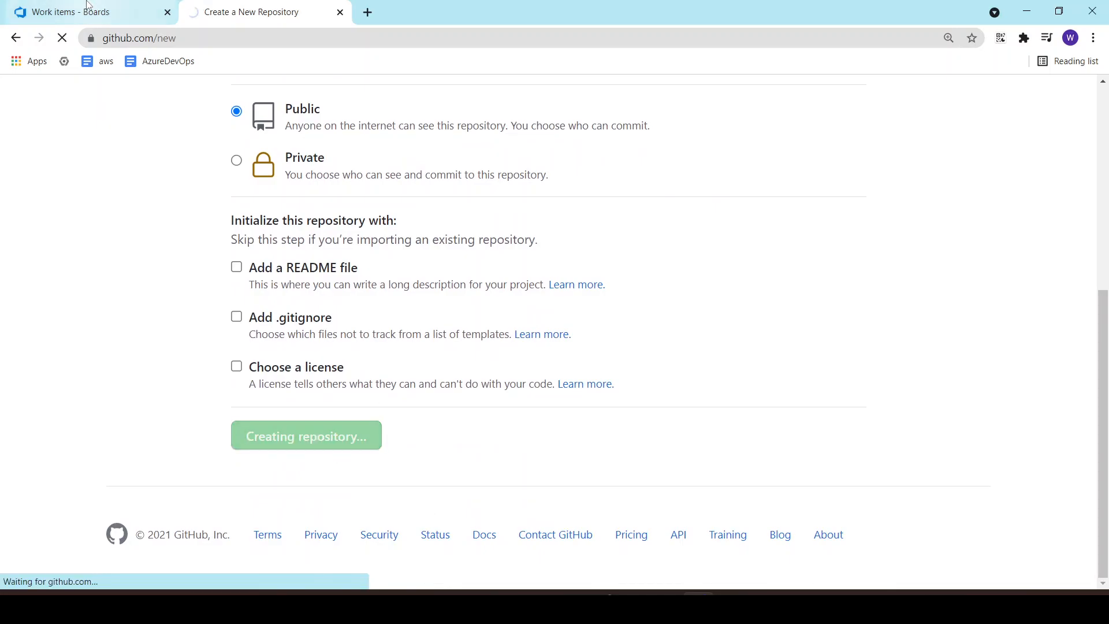
pyautogui.moveTo(91, 7)
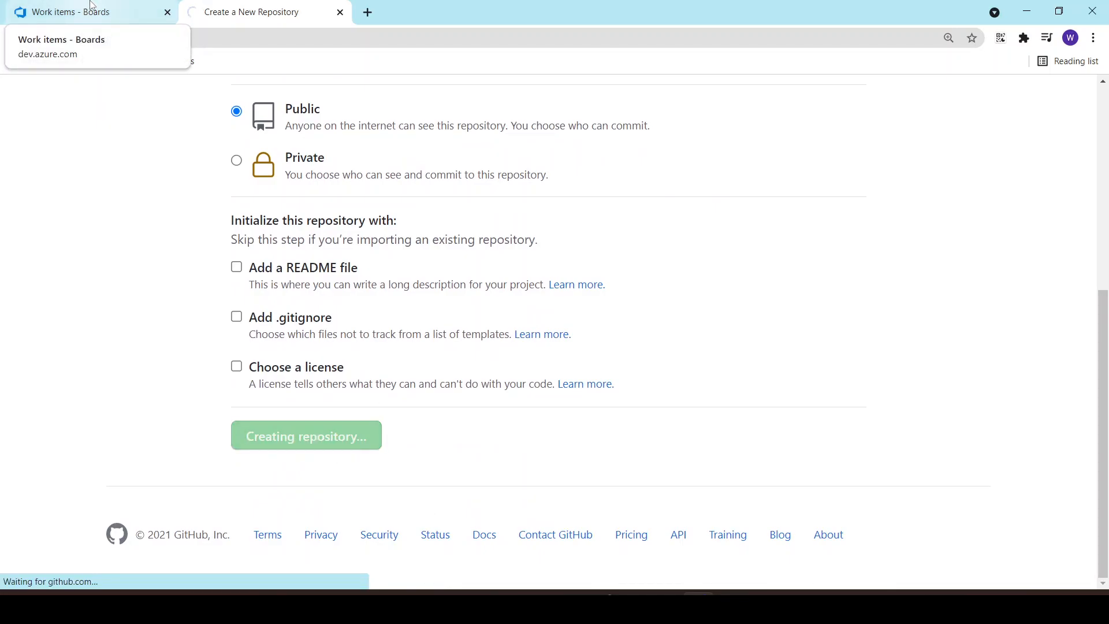
# Open the Taxi Booking Application's Boards > GitHub connections project settings.
pyautogui.click(81, 12)
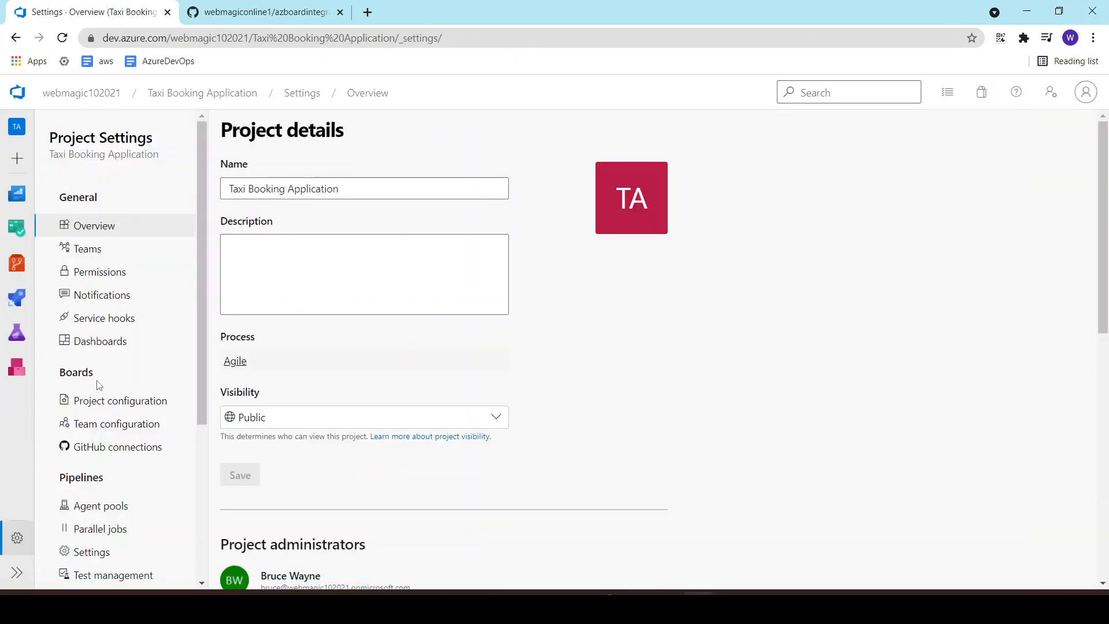
pyautogui.click(117, 447)
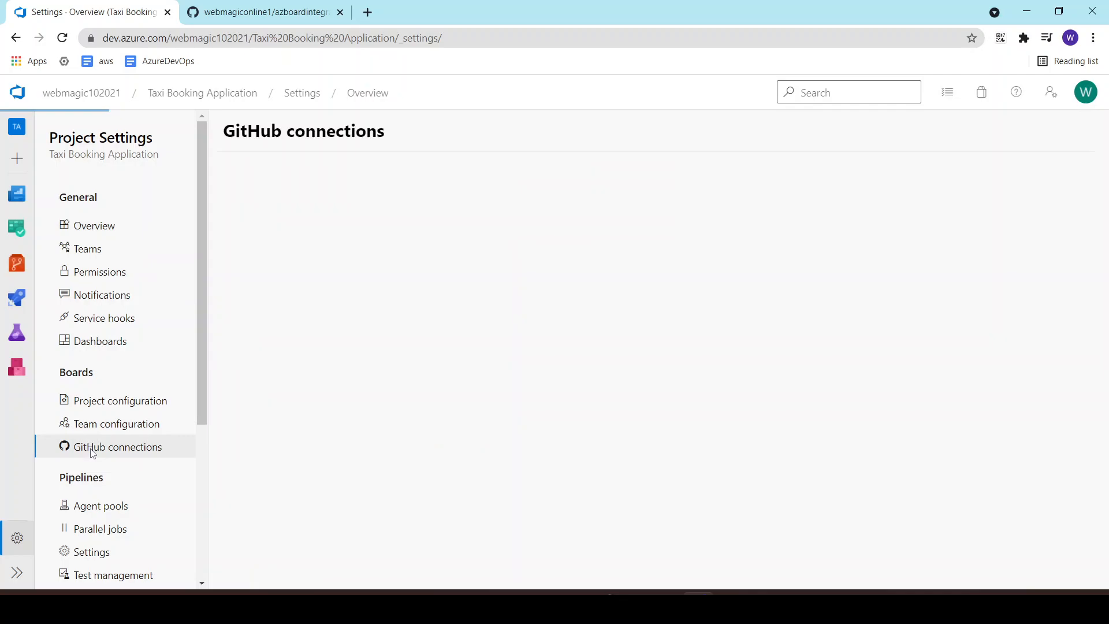
pyautogui.click(118, 447)
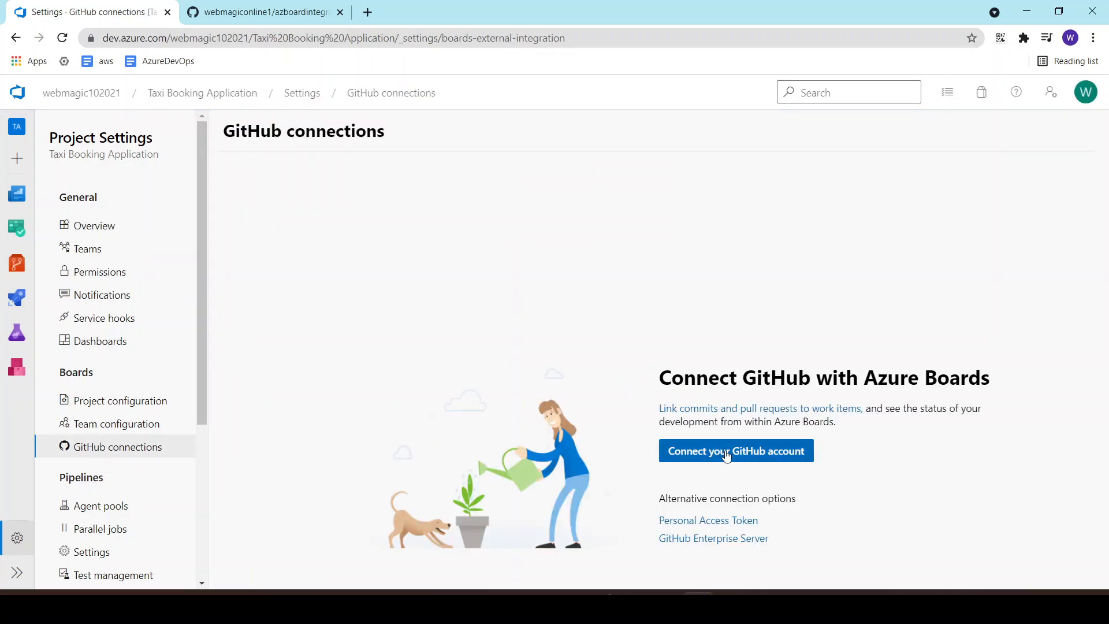
# Connect the GitHub account, keeping only azboardintegration selected for Azure Boards.
pyautogui.click(736, 451)
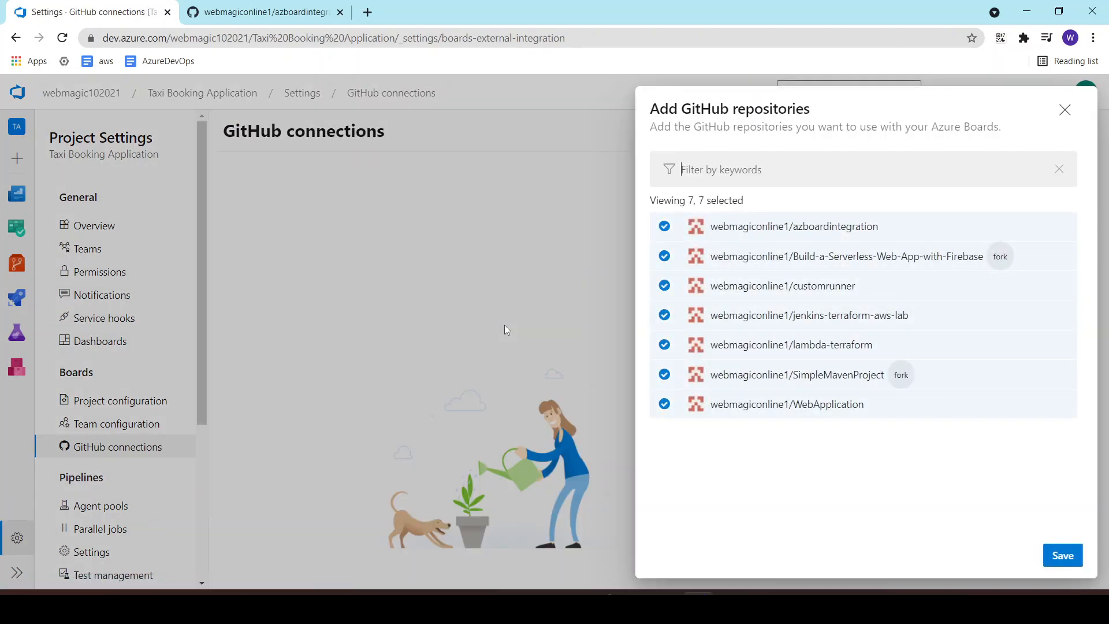
pyautogui.moveTo(593, 228)
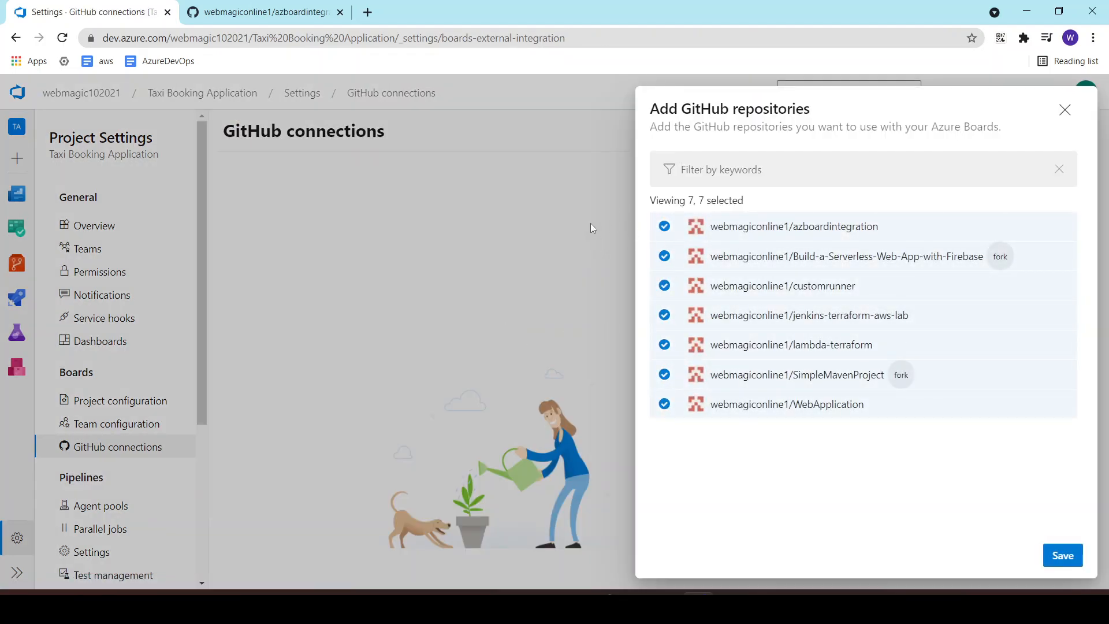
pyautogui.moveTo(695, 377)
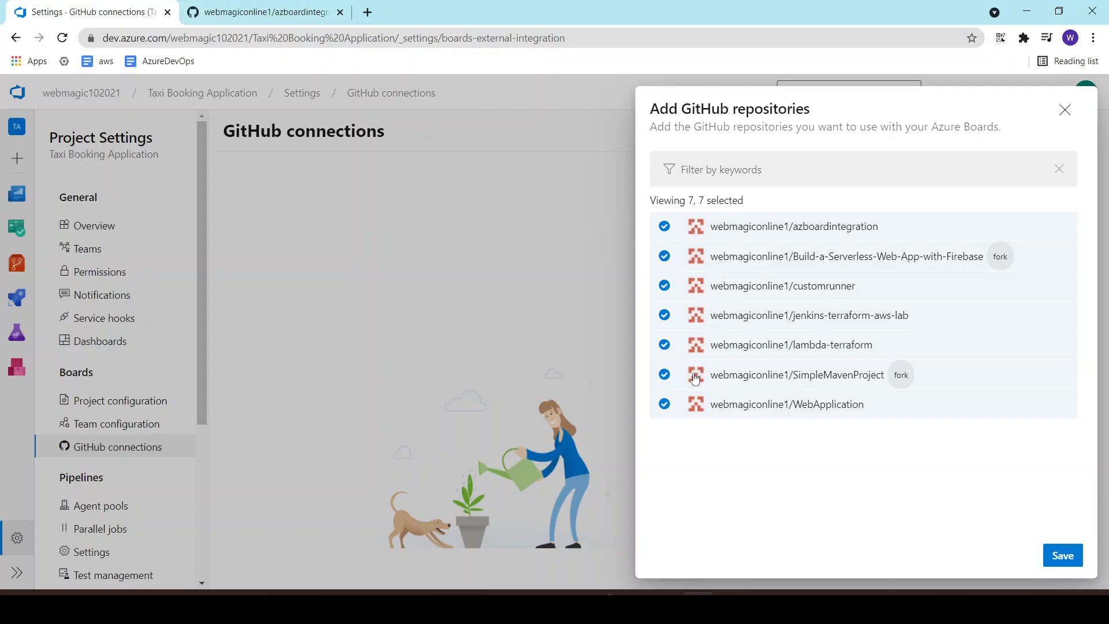
pyautogui.click(664, 405)
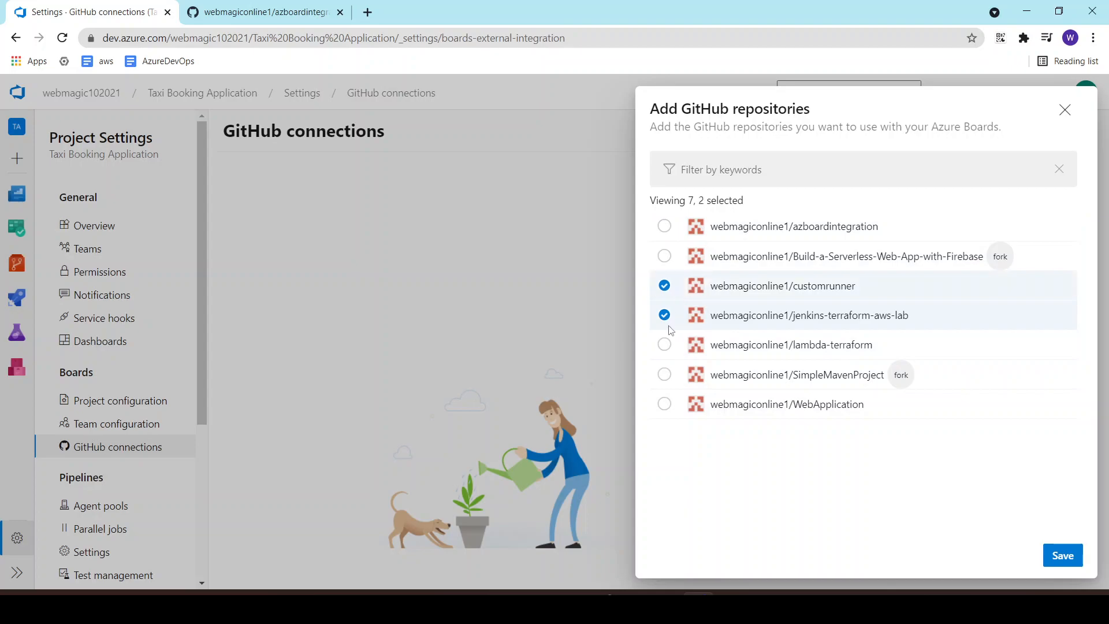
pyautogui.click(664, 225)
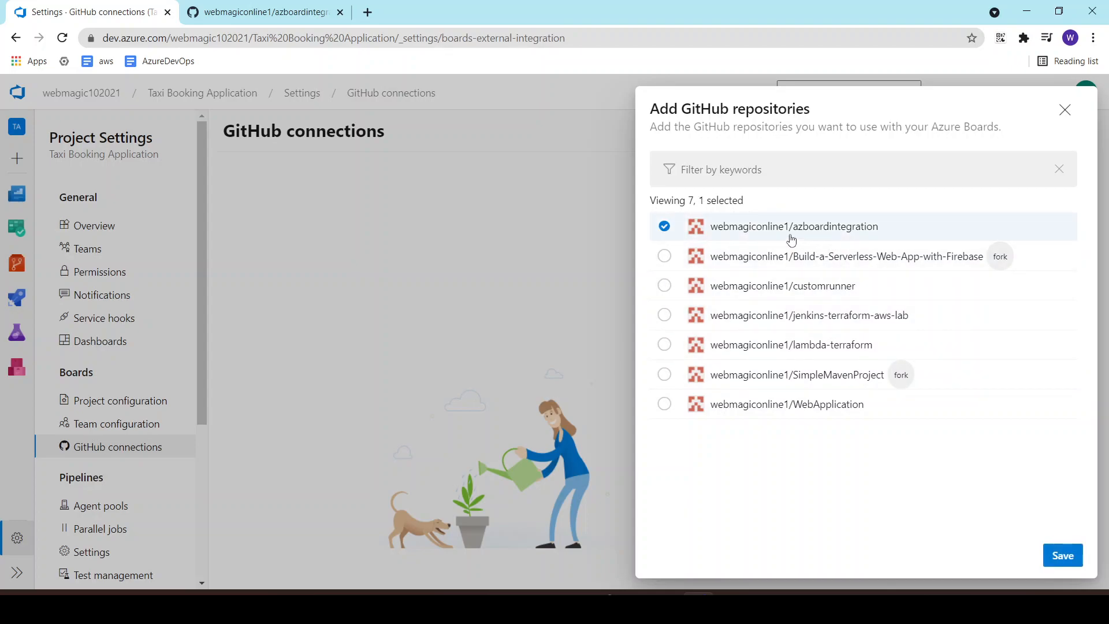
pyautogui.click(1062, 555)
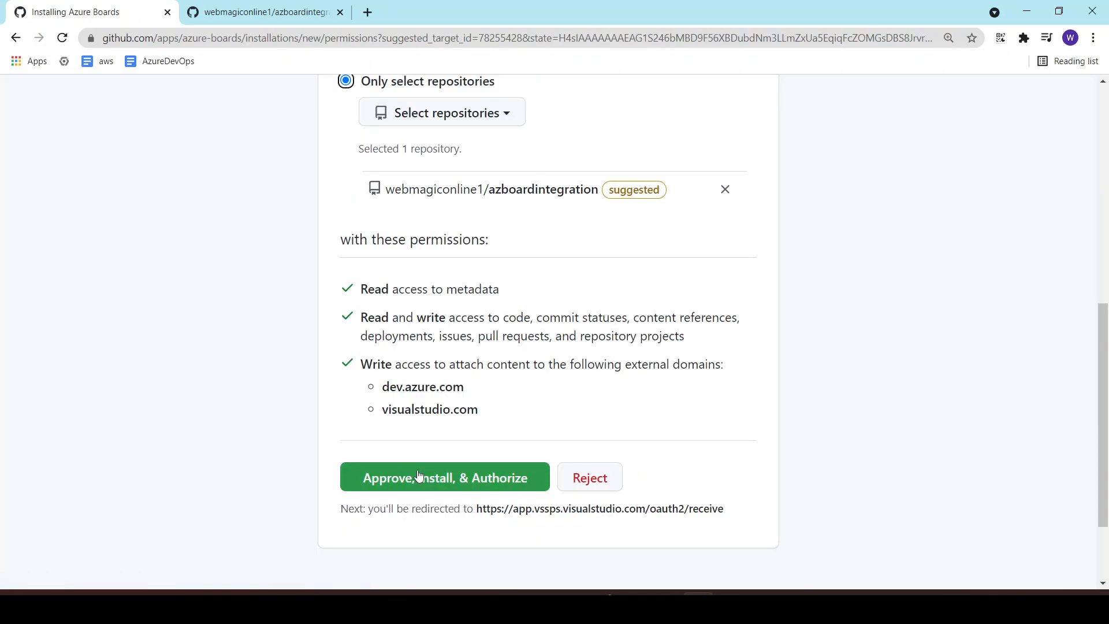
# Approve, install and authorize the Azure Boards app on azboardintegration.
pyautogui.click(445, 477)
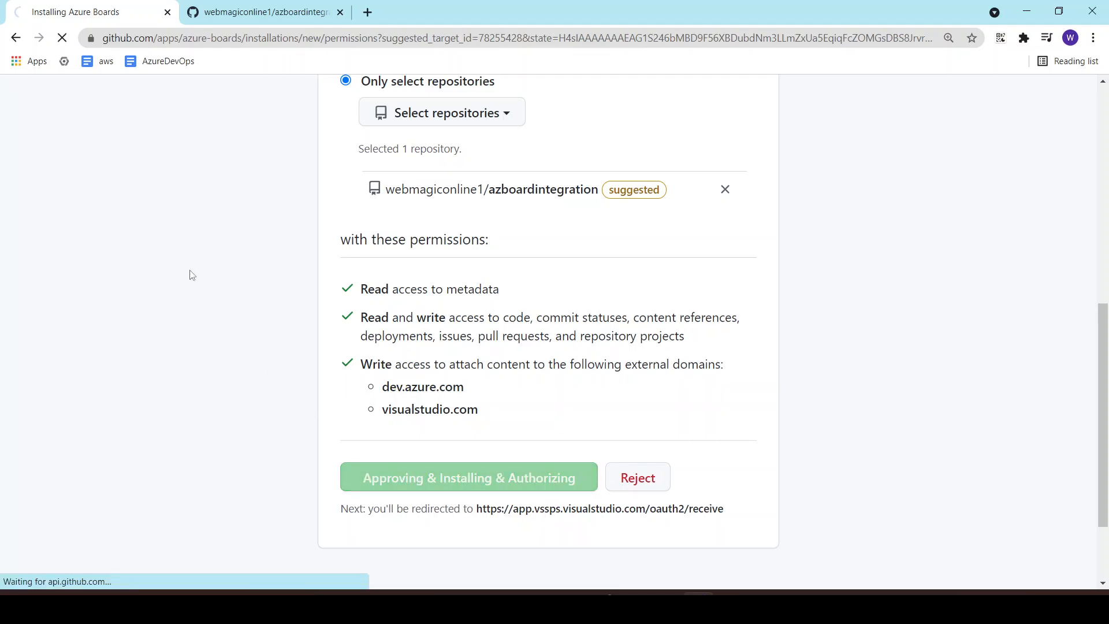
pyautogui.click(469, 476)
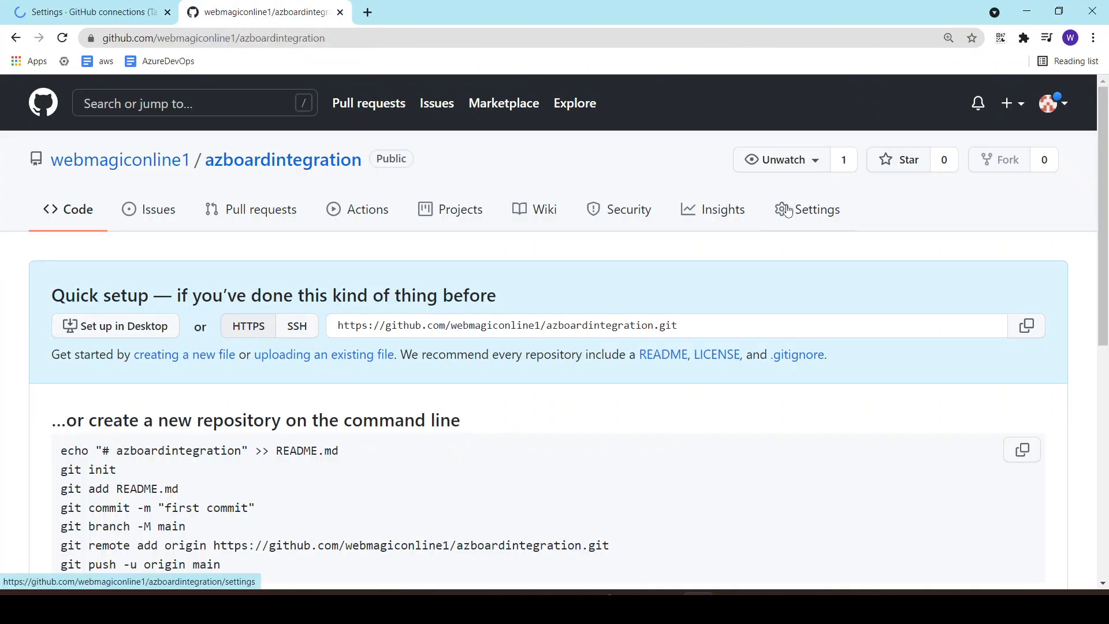
# Confirm Azure Boards in azboardintegration's integrations settings, then return to Azure DevOps work items.
pyautogui.click(817, 209)
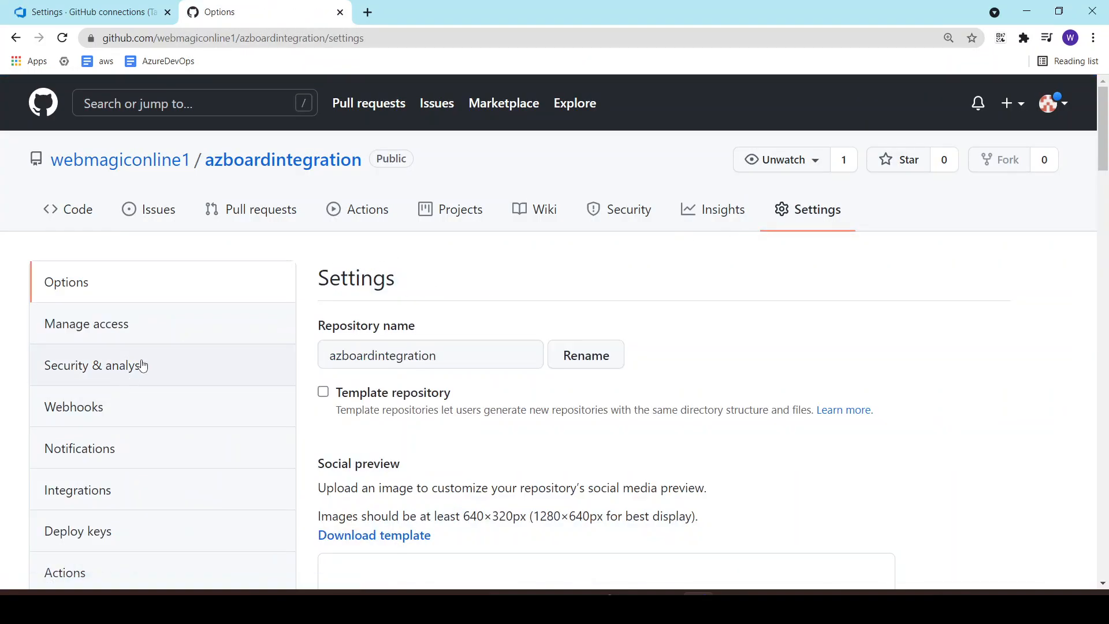
pyautogui.click(77, 490)
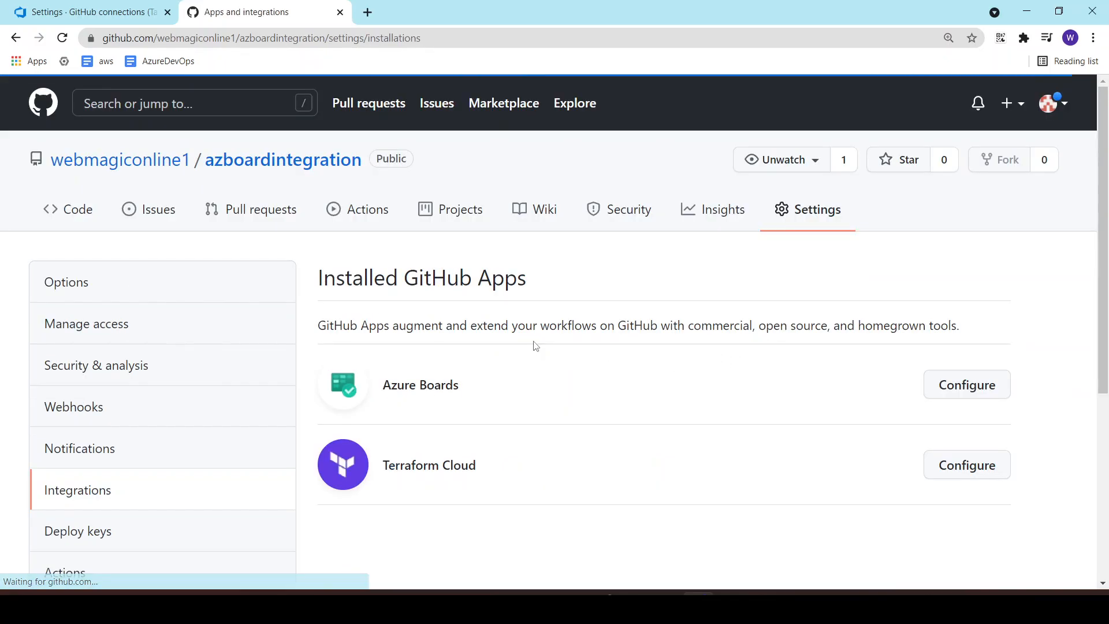
pyautogui.doubleClick(420, 385)
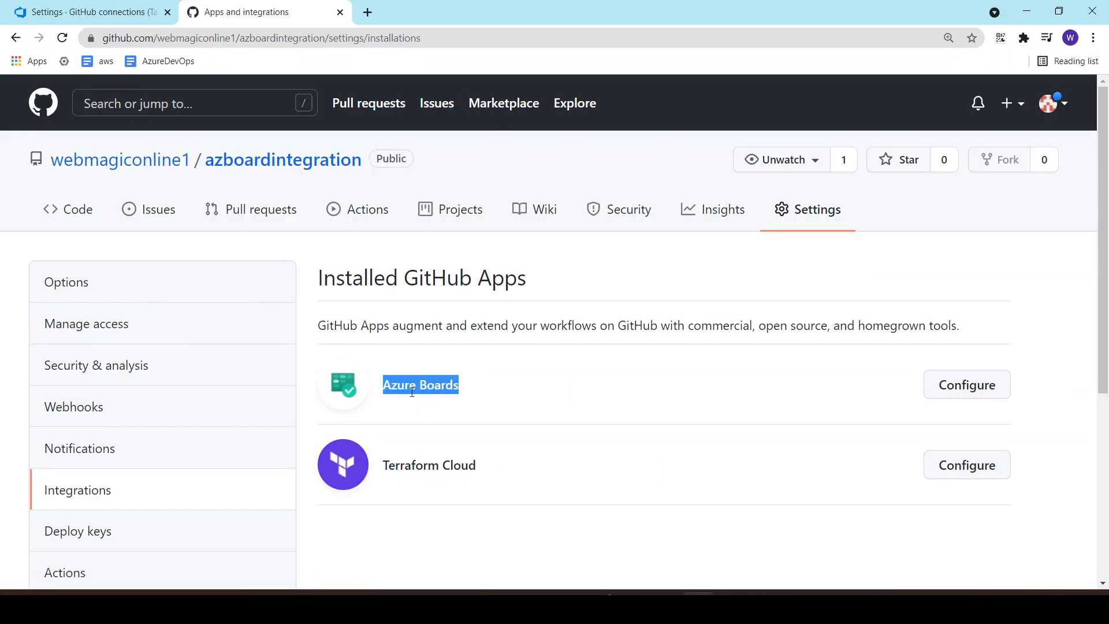
pyautogui.moveTo(353, 310)
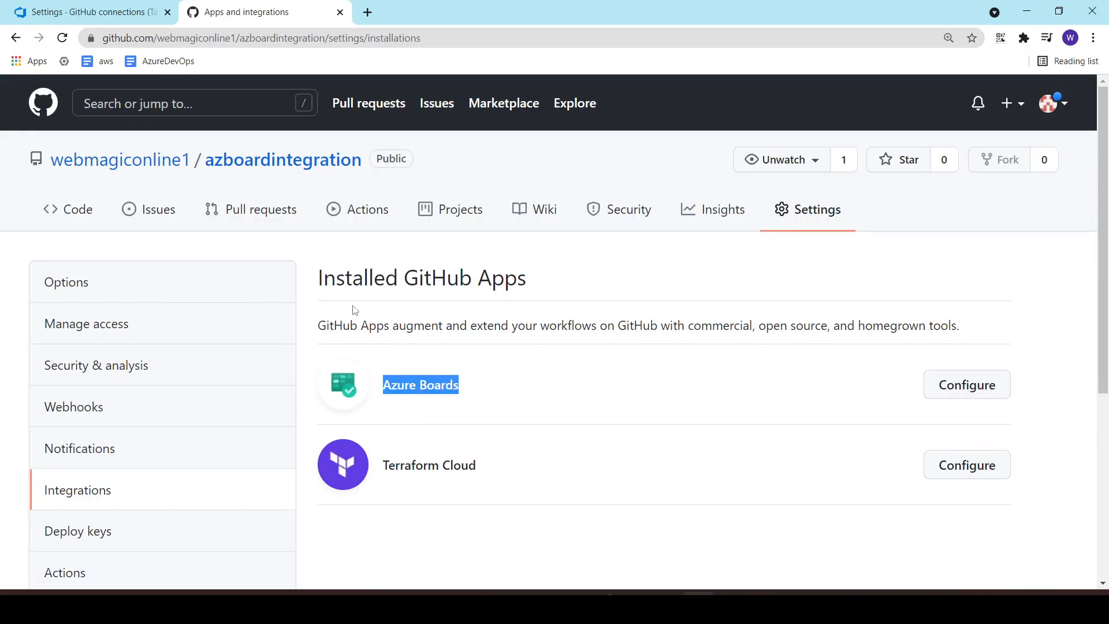
pyautogui.moveTo(74, 212)
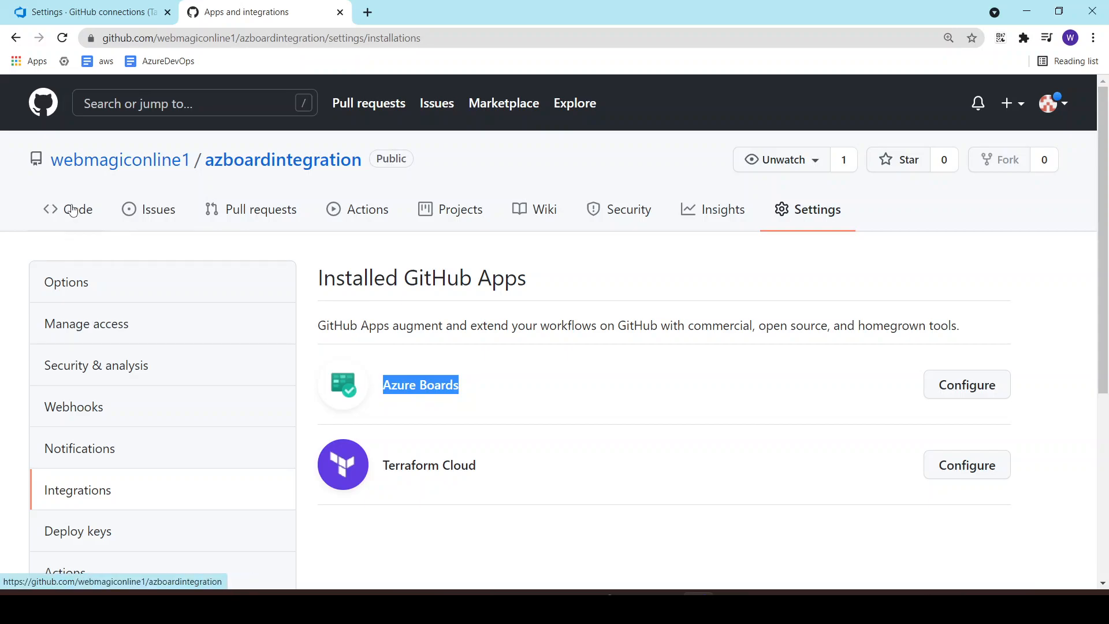
pyautogui.click(87, 12)
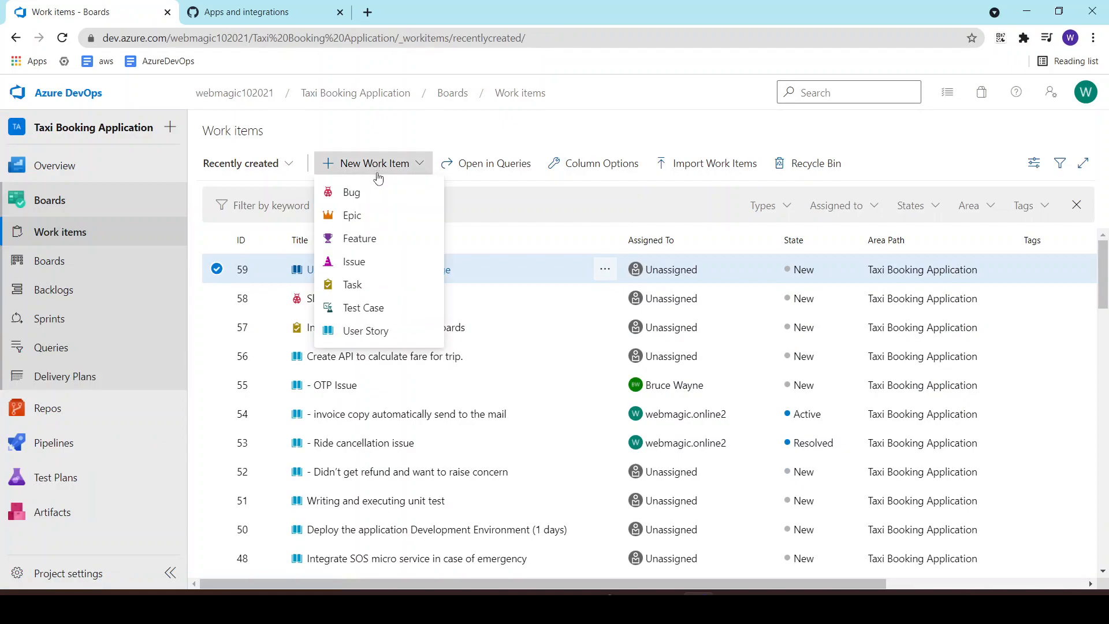
# Create and save a Bug titled 'Integration Issue', becoming work item 62.
pyautogui.click(350, 192)
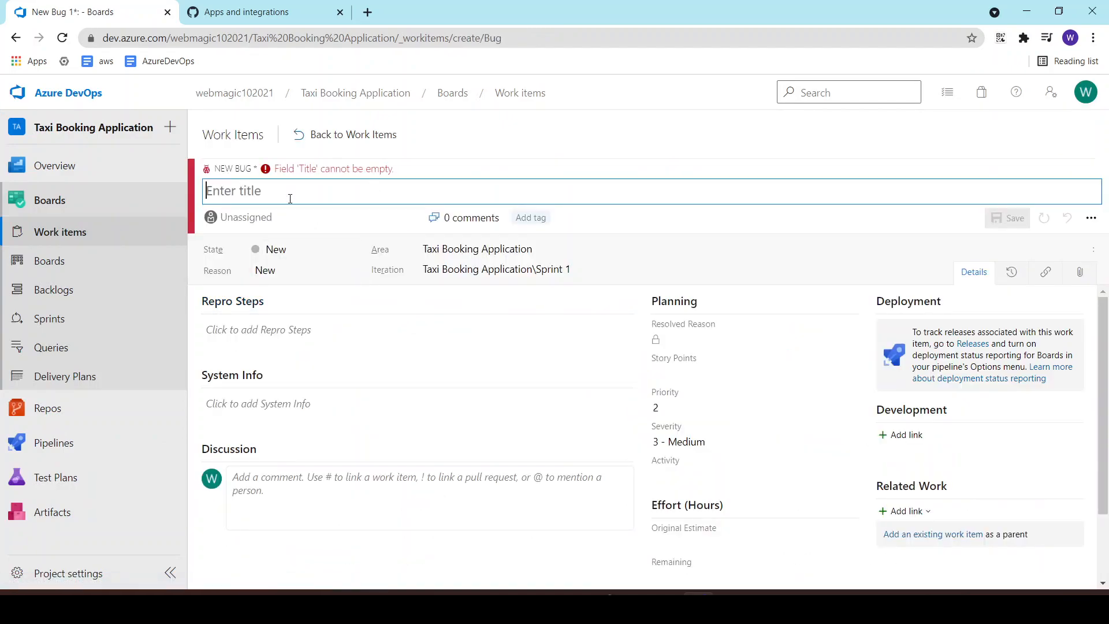
pyautogui.write('Integ')
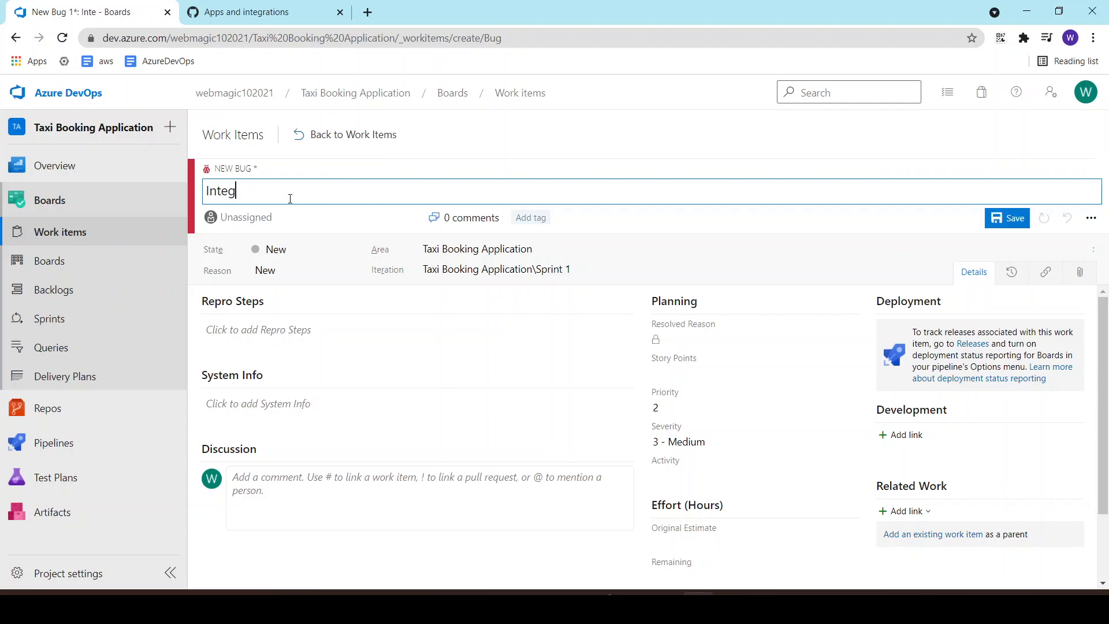
pyautogui.write('ration issue')
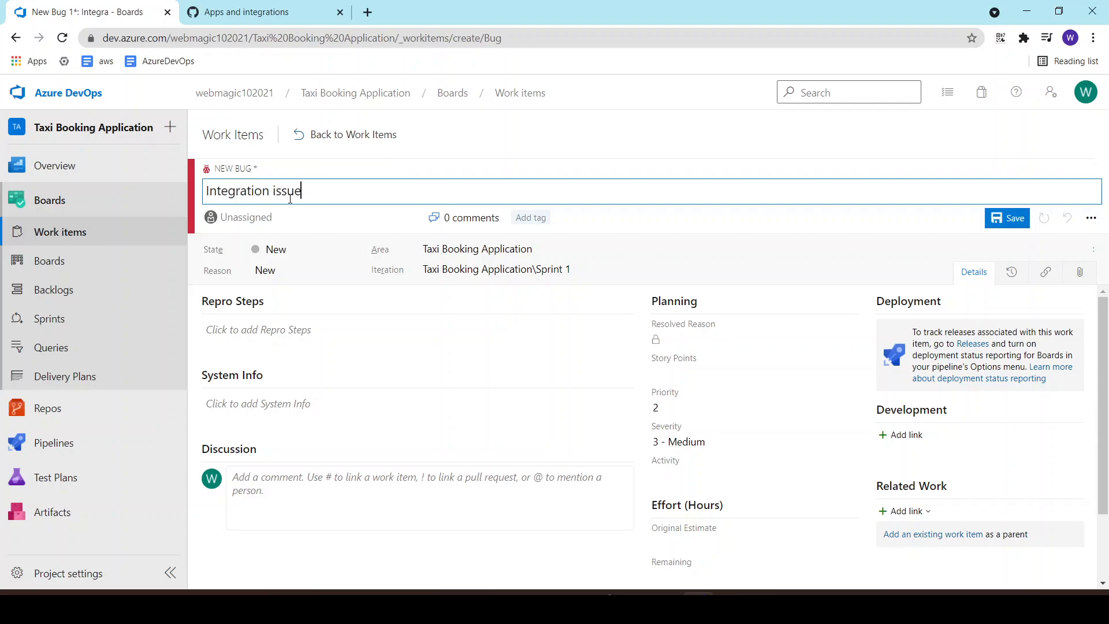
pyautogui.write('//')
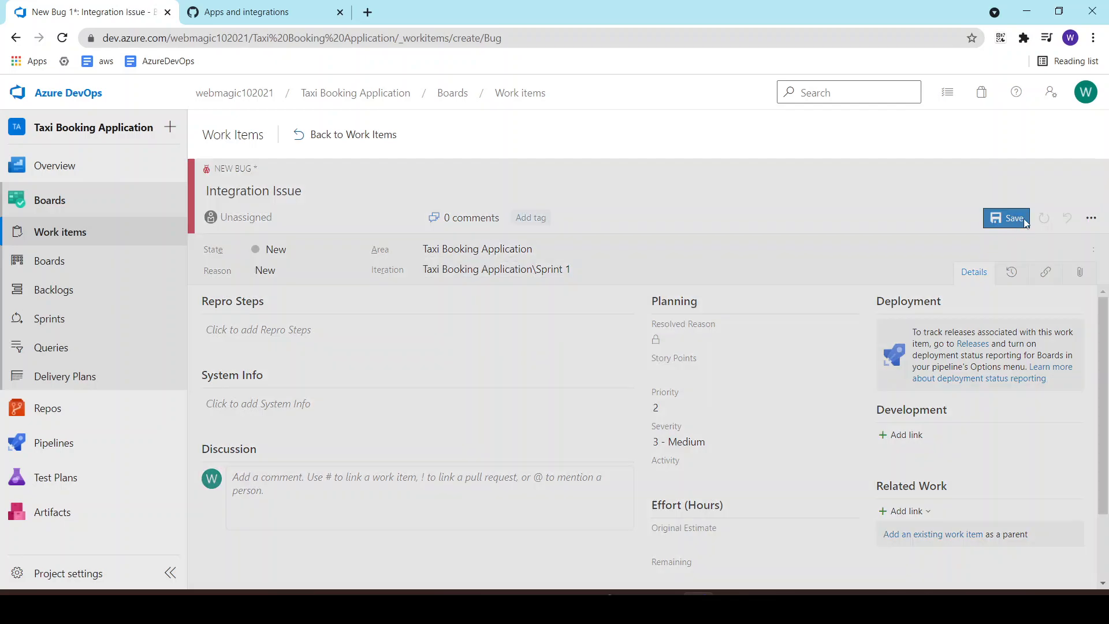
pyautogui.click(1006, 217)
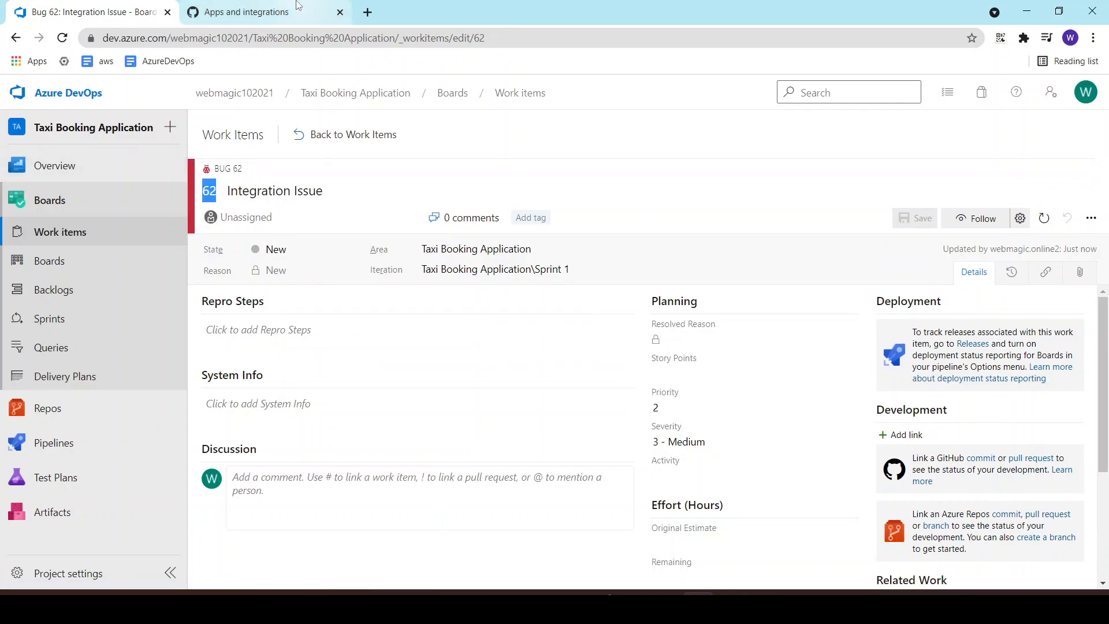
# Draft a new file fix.txt in azboardintegration containing 'This is fix'.
pyautogui.click(260, 12)
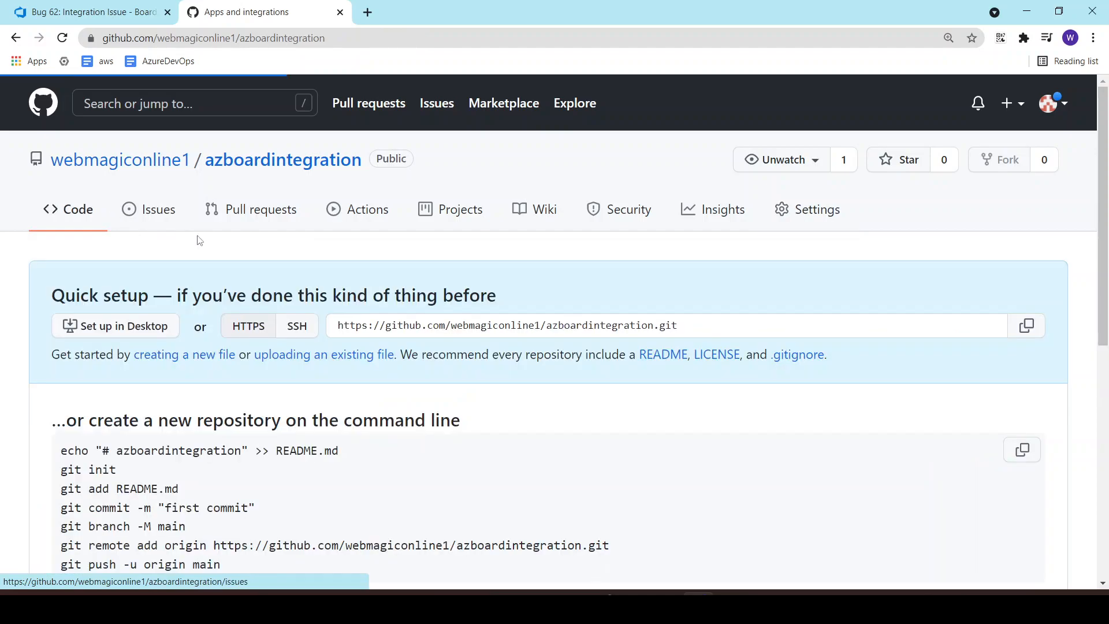
pyautogui.scroll(-3)
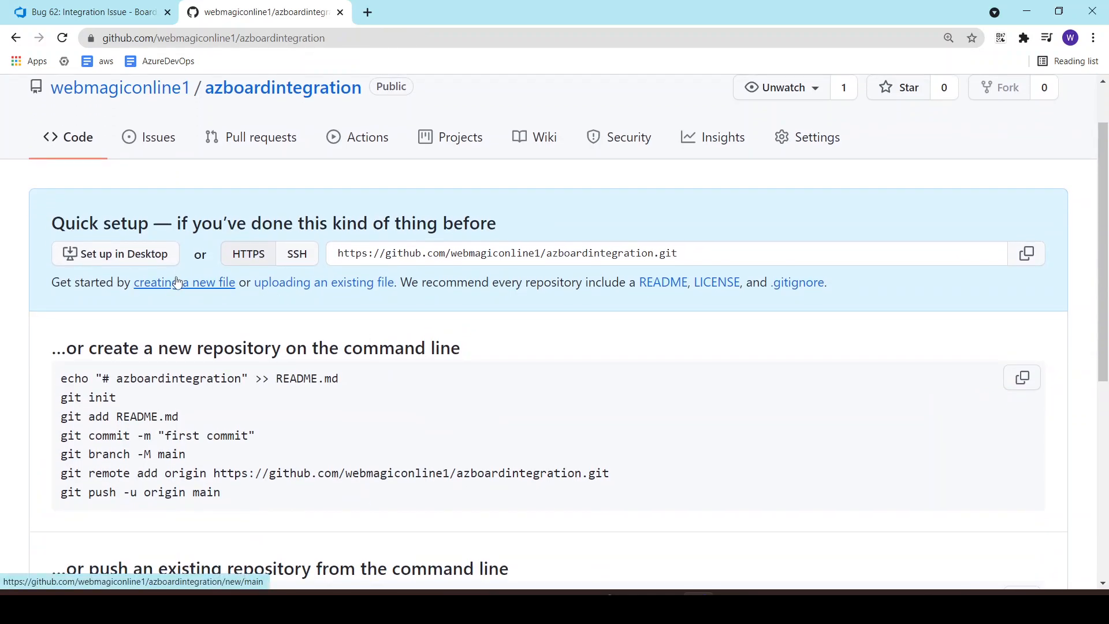
pyautogui.click(184, 281)
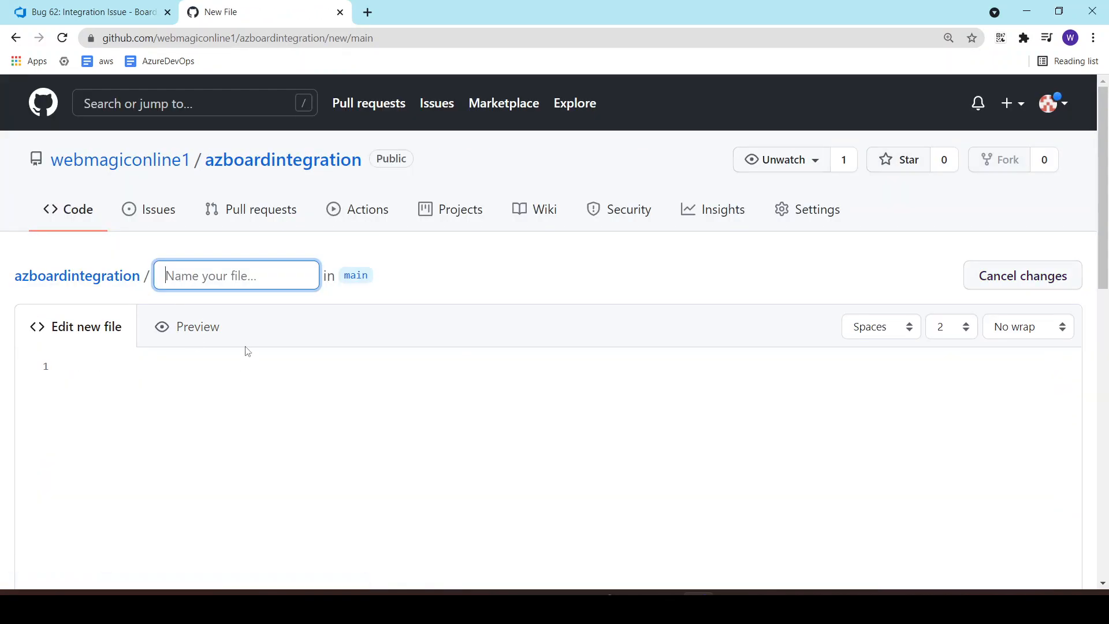
pyautogui.write('fix.')
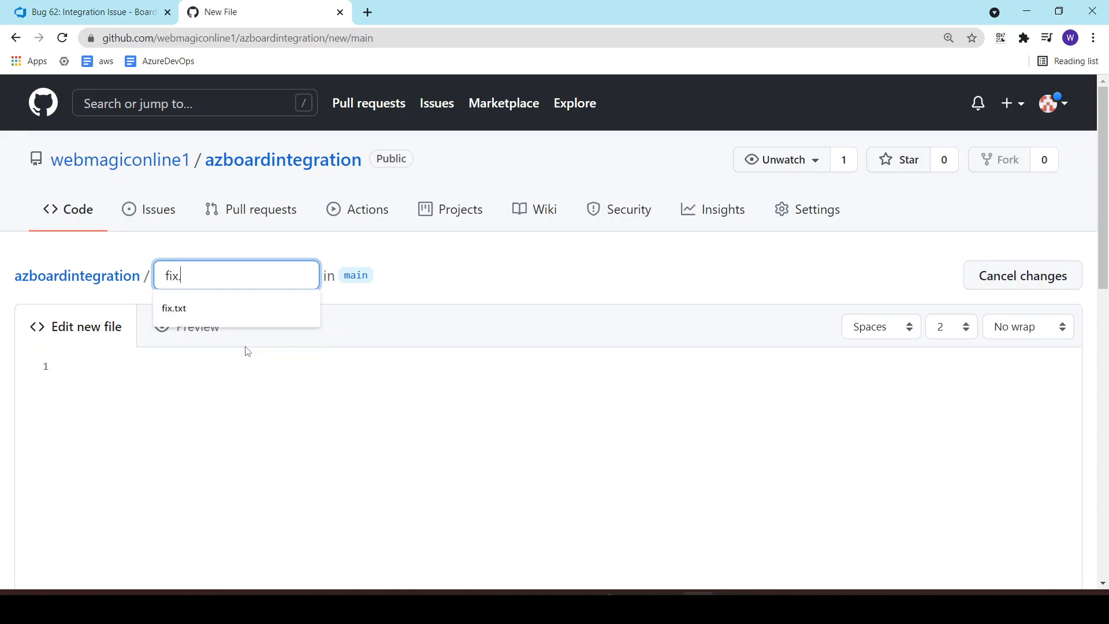
pyautogui.click(173, 308)
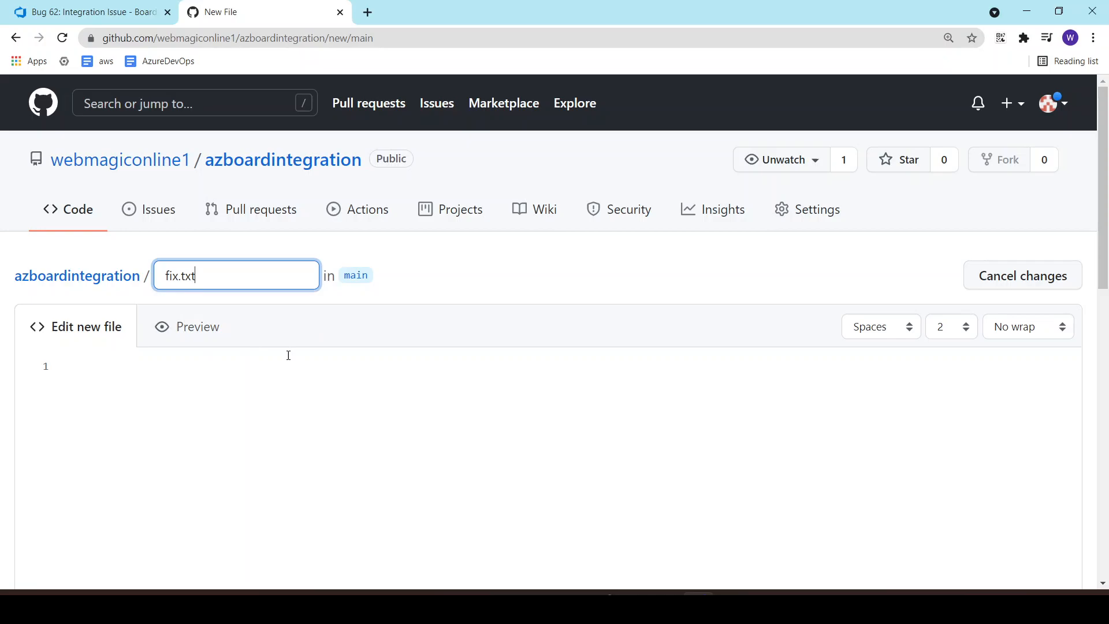
pyautogui.write('This is')
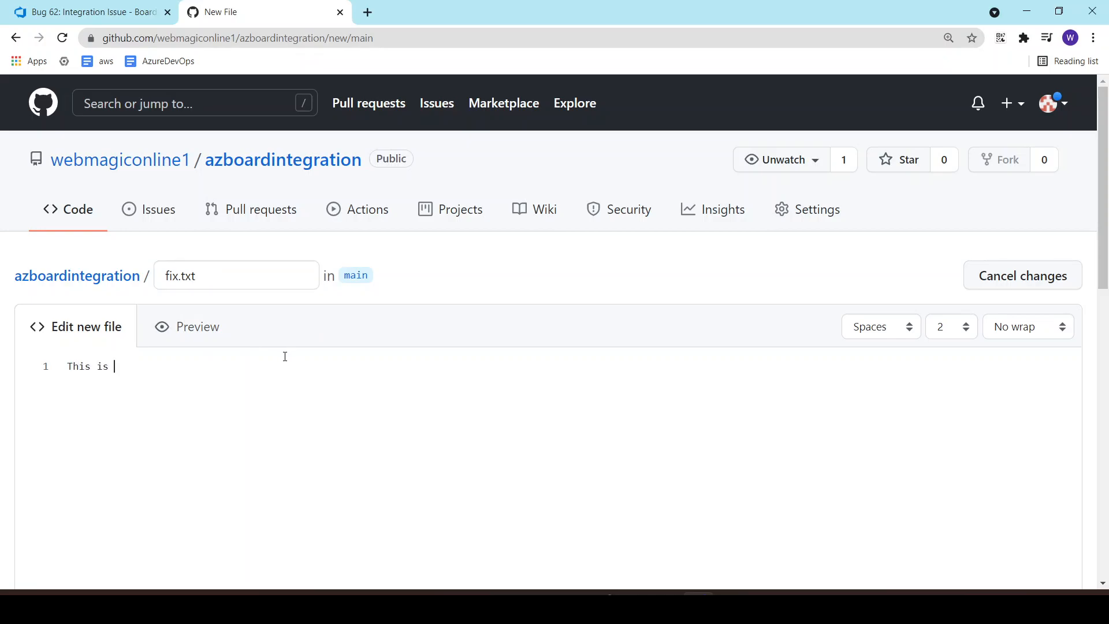
pyautogui.write('fix')
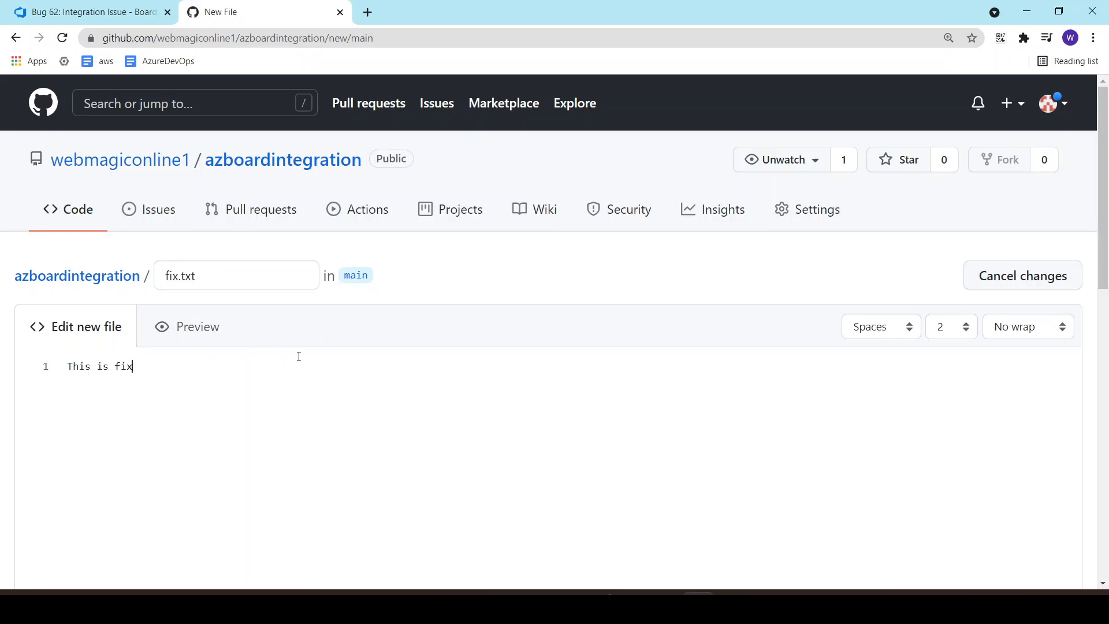
pyautogui.scroll(-3)
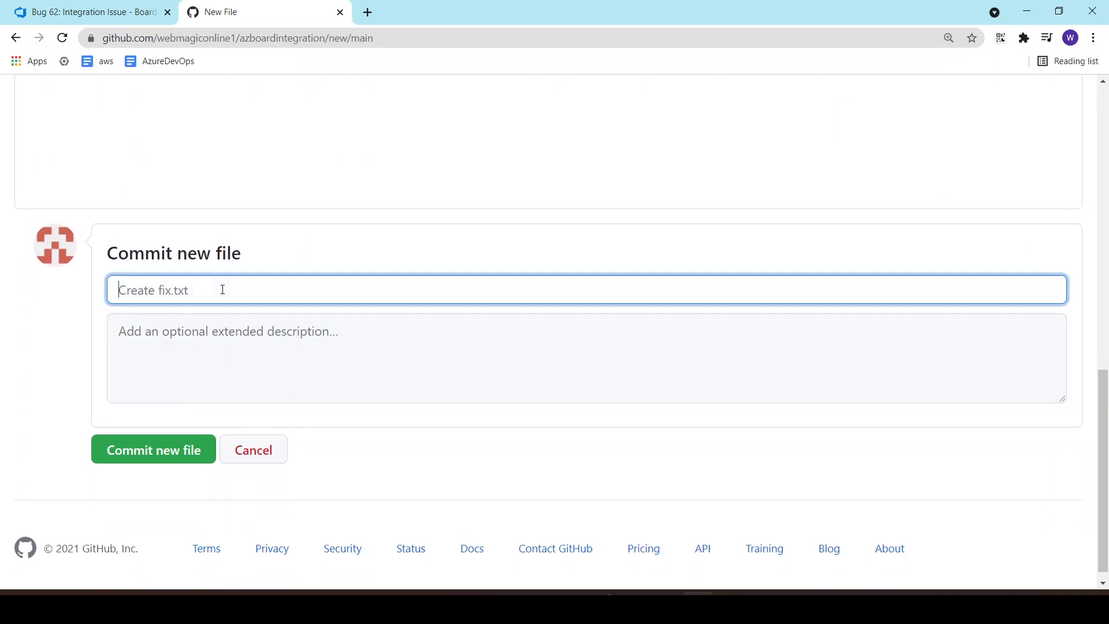
# Commit fix.txt to main with message 'Fixed AB#62', after checking the bug number.
pyautogui.write('F')
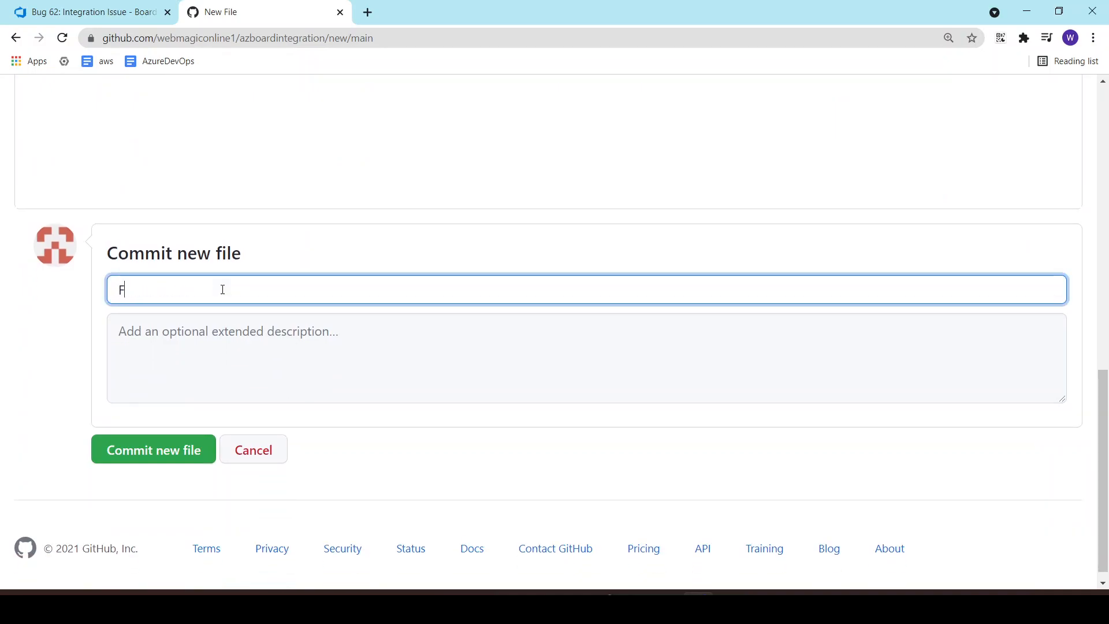
pyautogui.write('ixed')
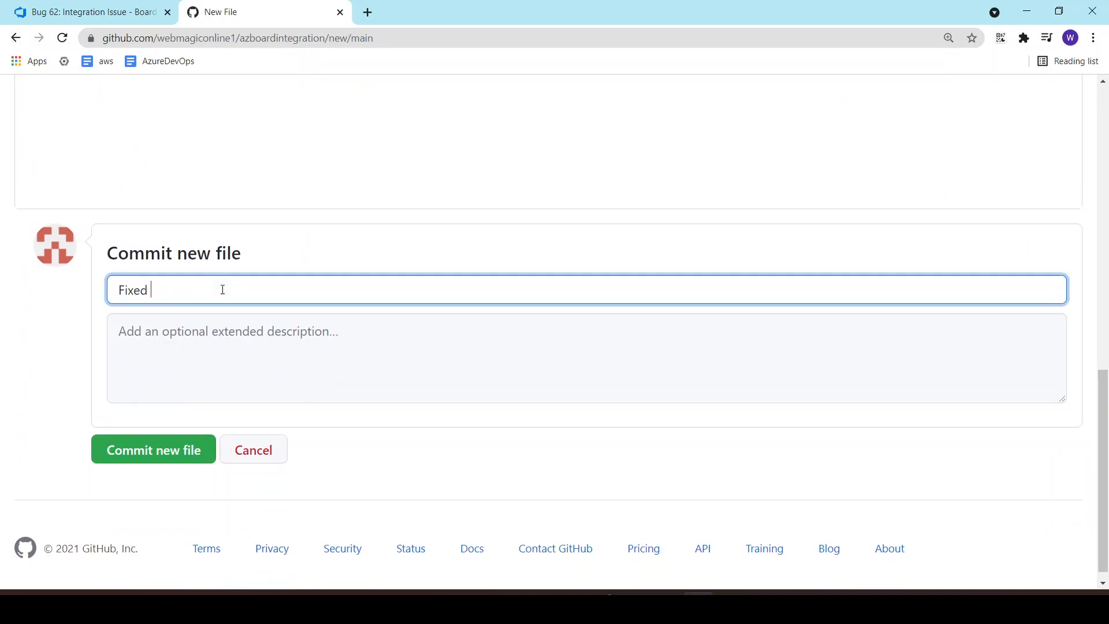
pyautogui.write('AB')
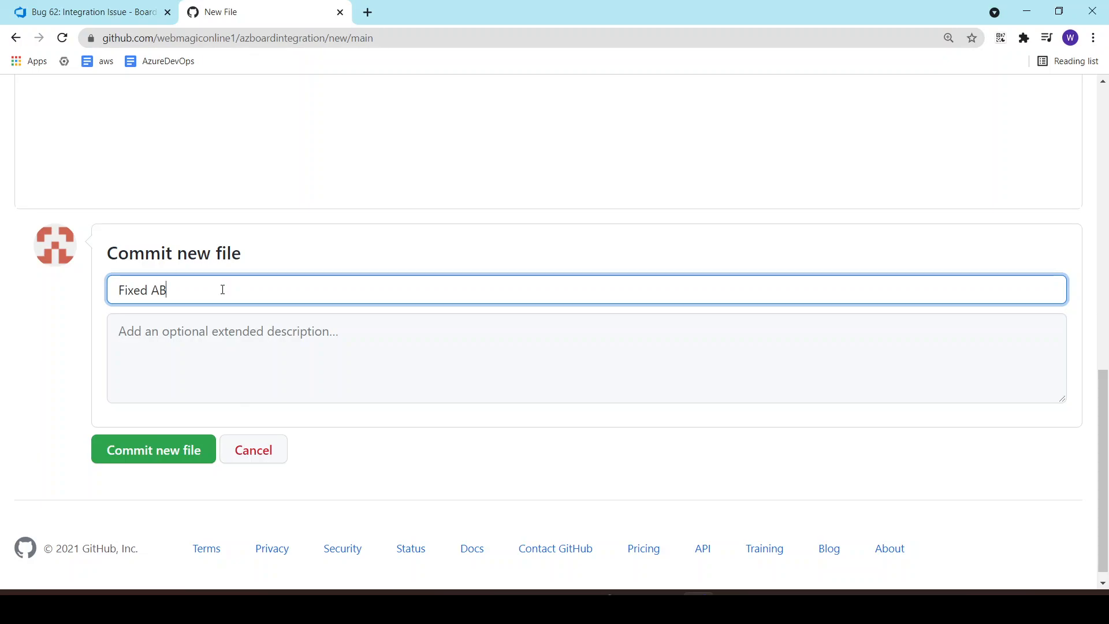
pyautogui.write('#')
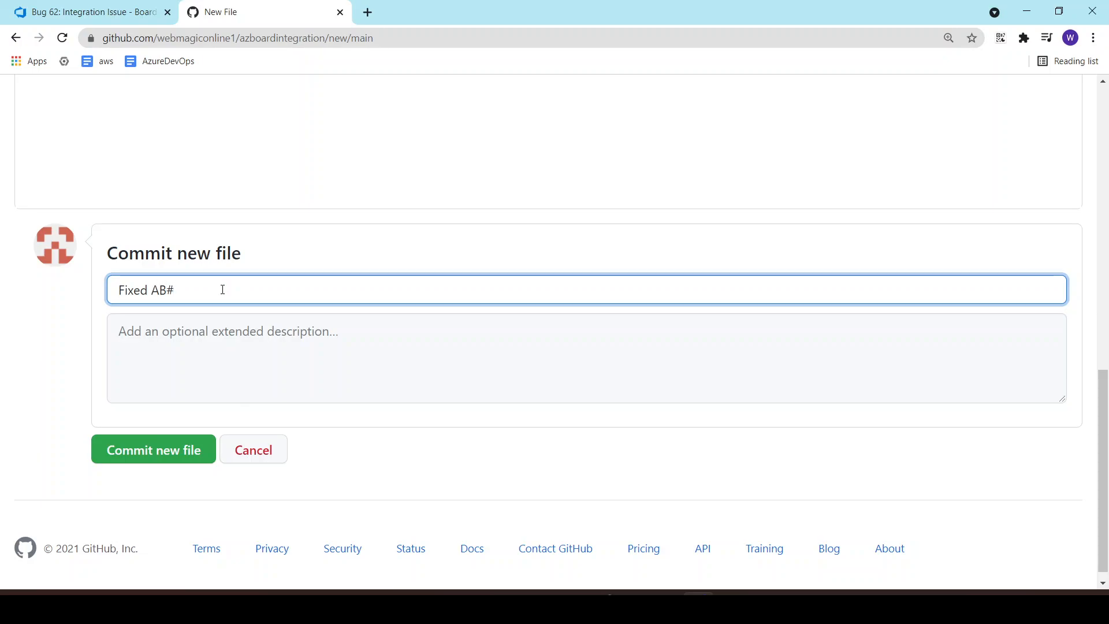
pyautogui.click(86, 12)
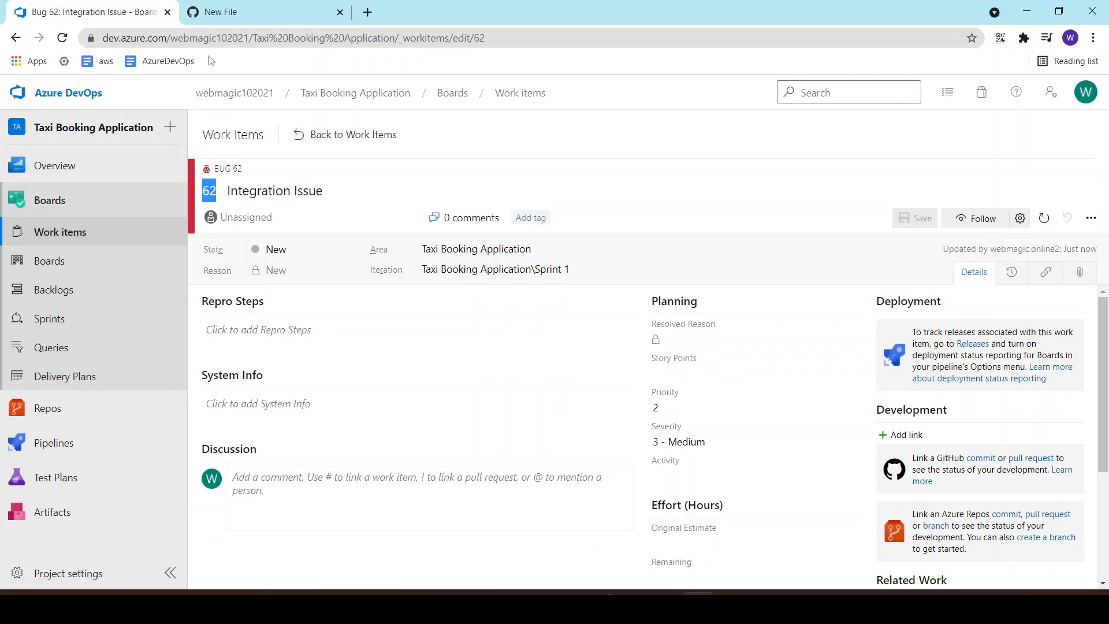
pyautogui.moveTo(342, 282)
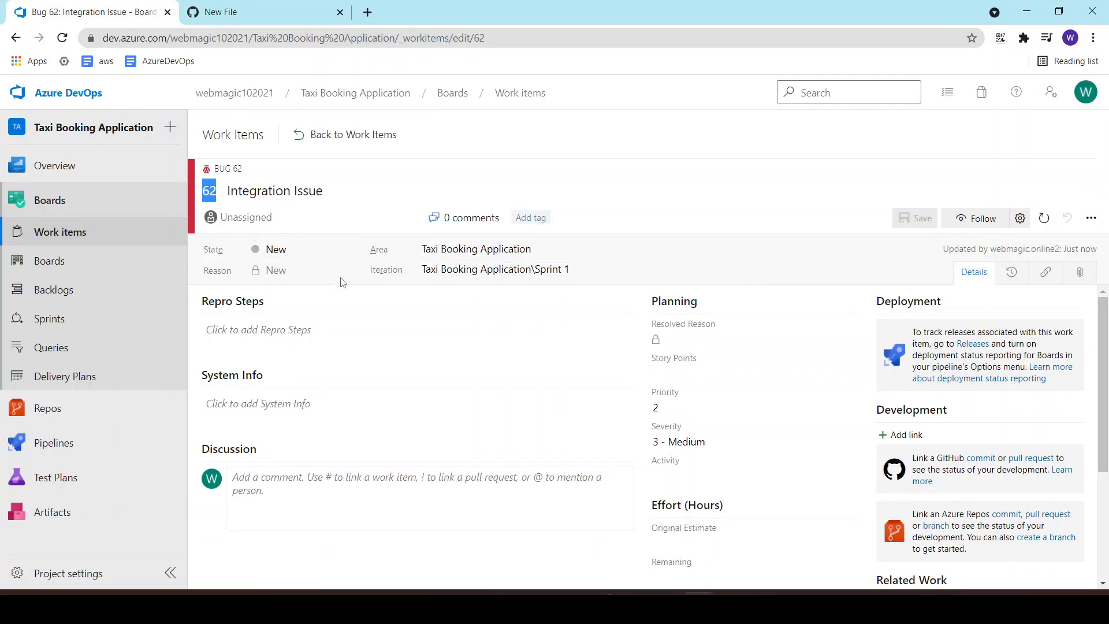
pyautogui.click(304, 249)
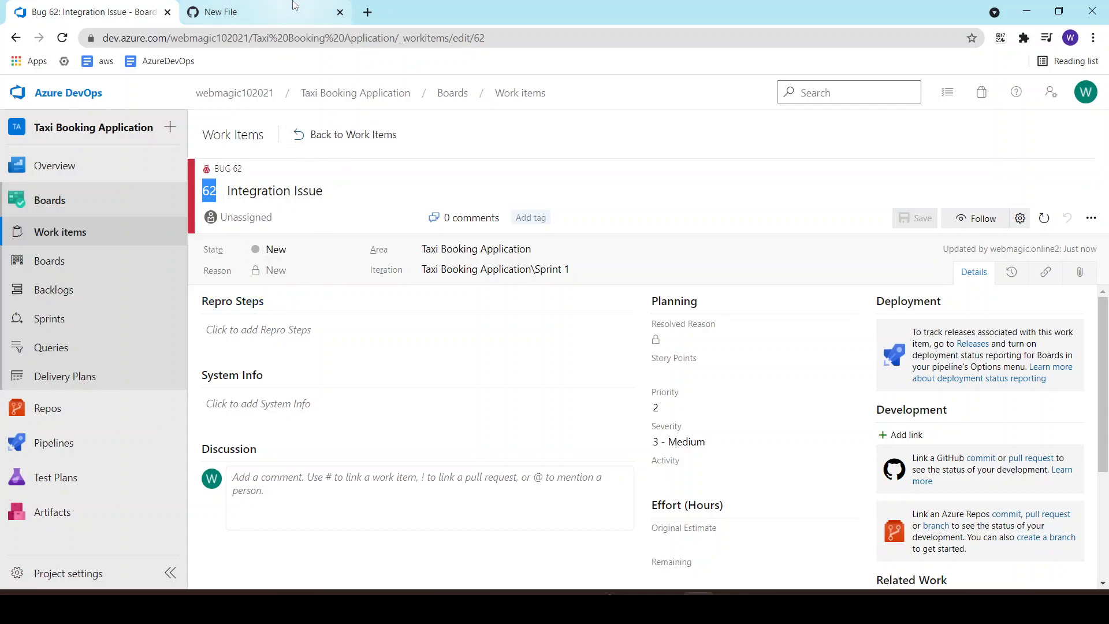
pyautogui.click(162, 449)
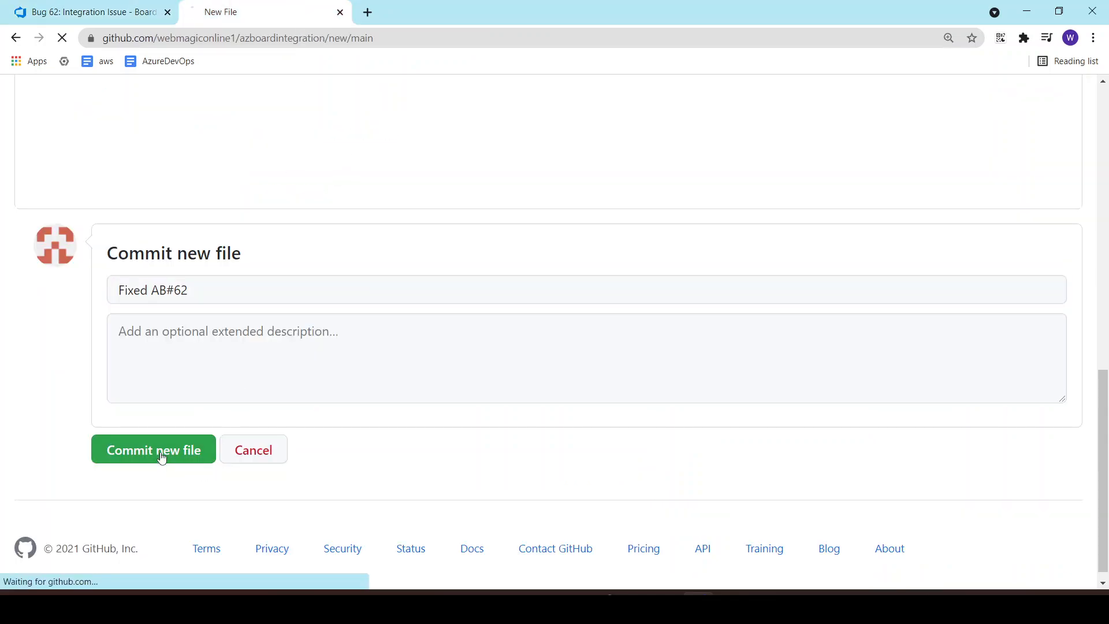
pyautogui.click(153, 450)
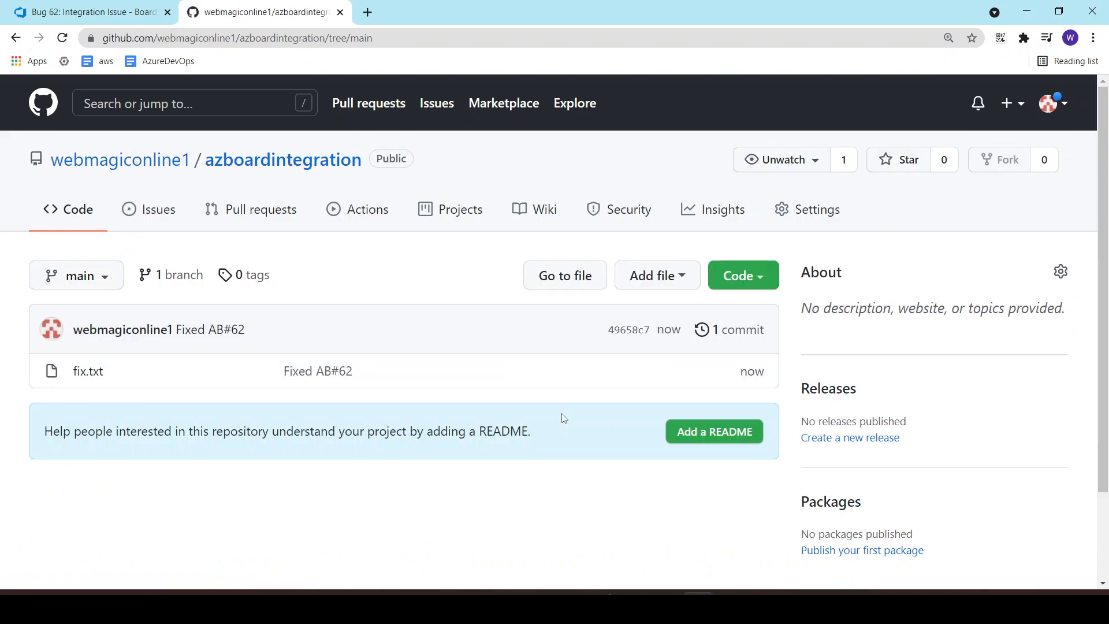
# Verify Bug 62 shows Resolved, reason Fixed, linked to commit 'Fixed AB#62' on GitHub.
pyautogui.click(87, 13)
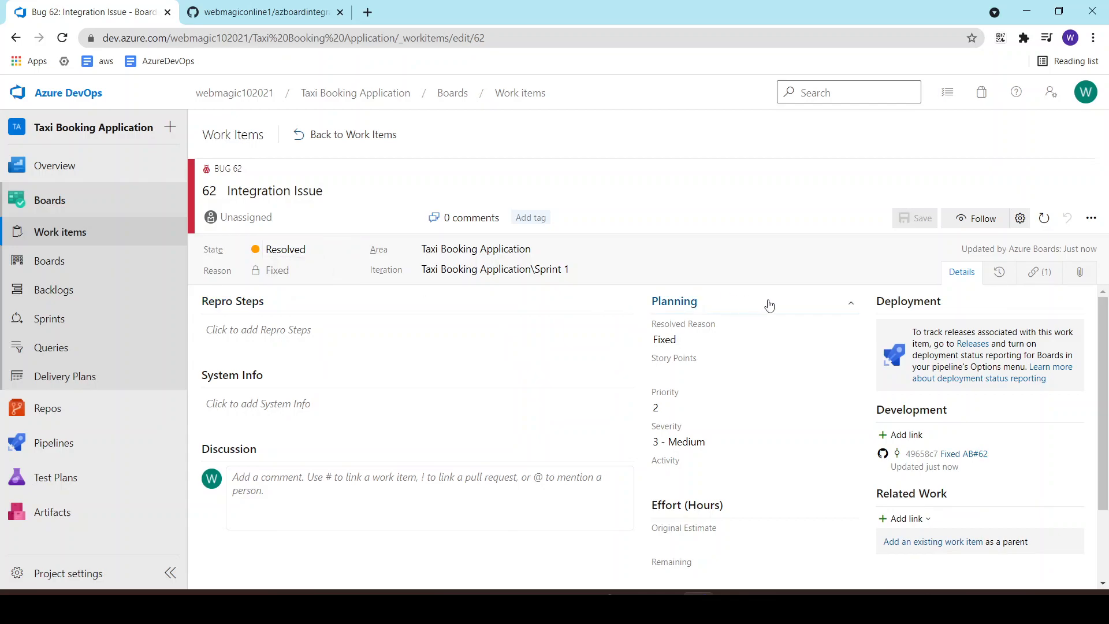
pyautogui.moveTo(697, 297)
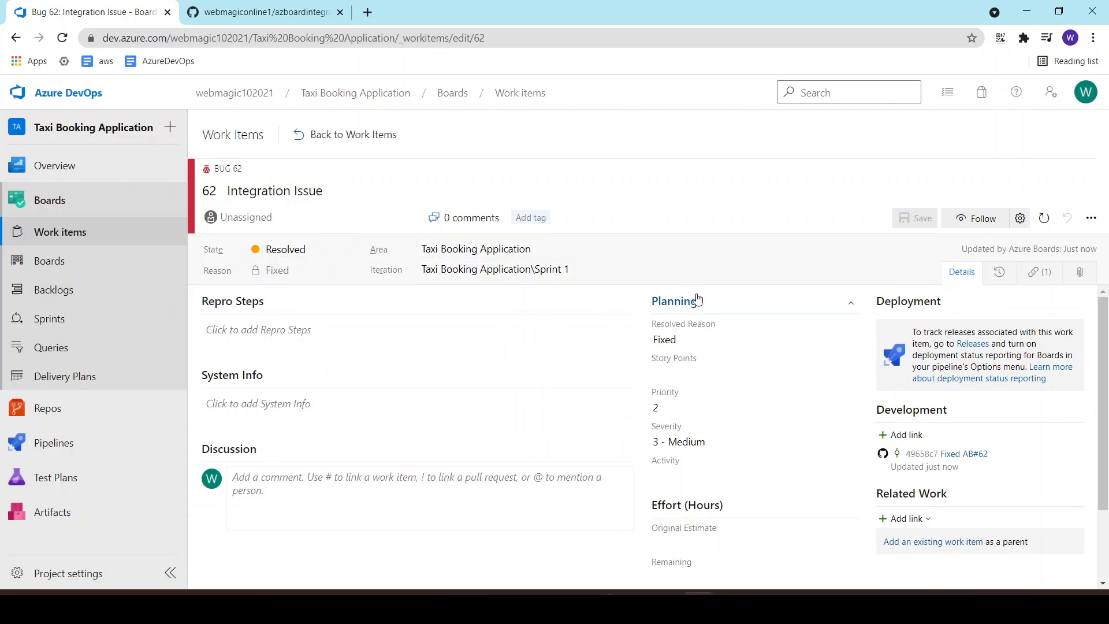
pyautogui.click(273, 11)
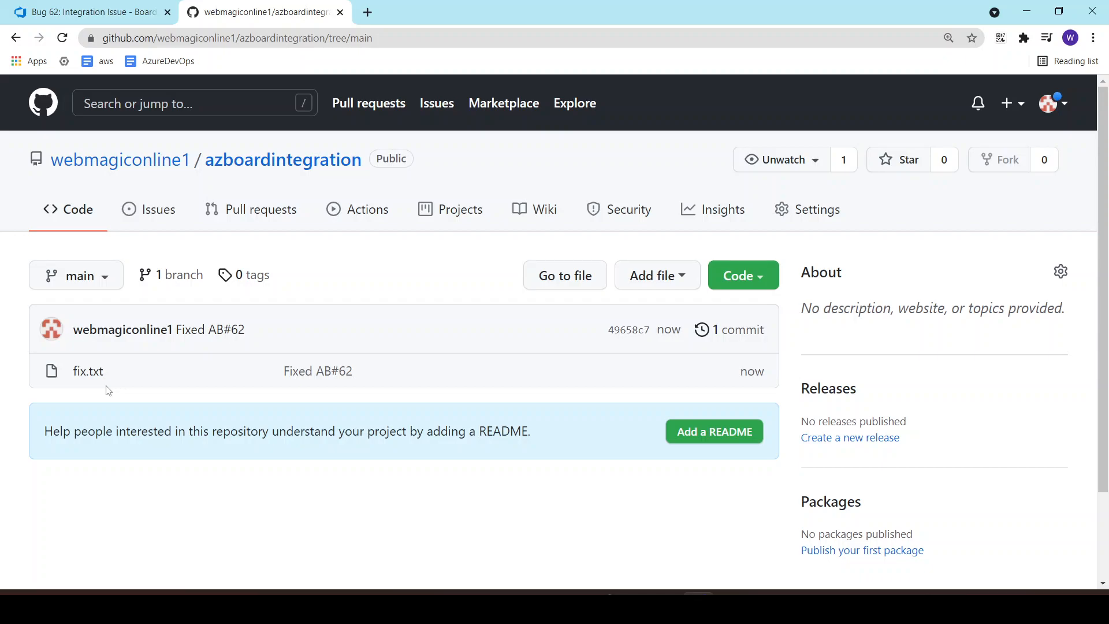
pyautogui.click(86, 11)
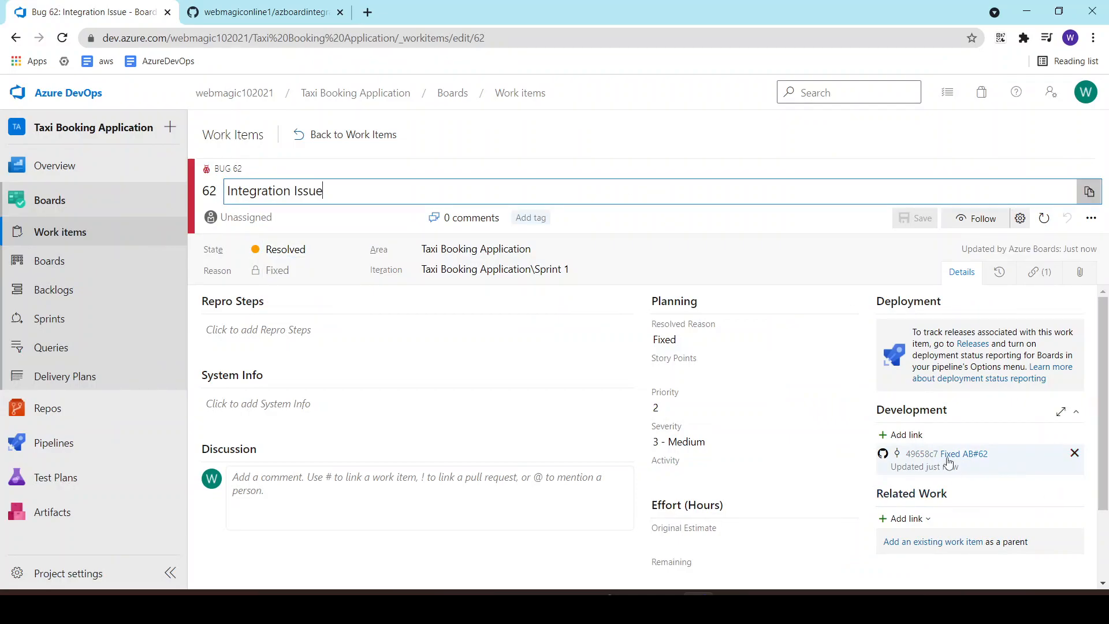
pyautogui.doubleClick(947, 453)
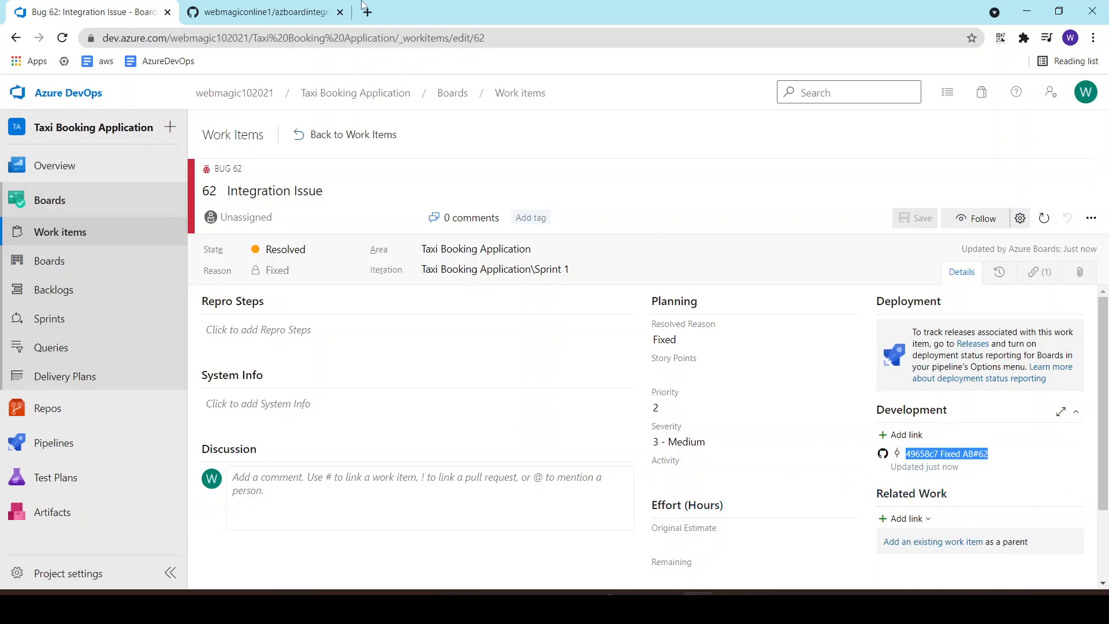
pyautogui.click(273, 12)
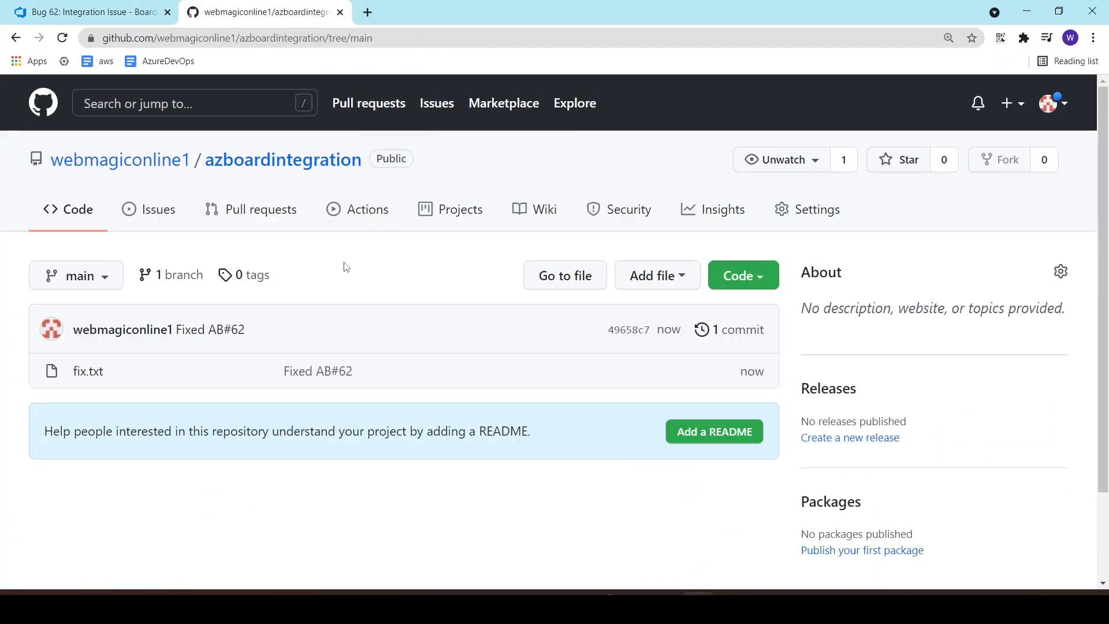